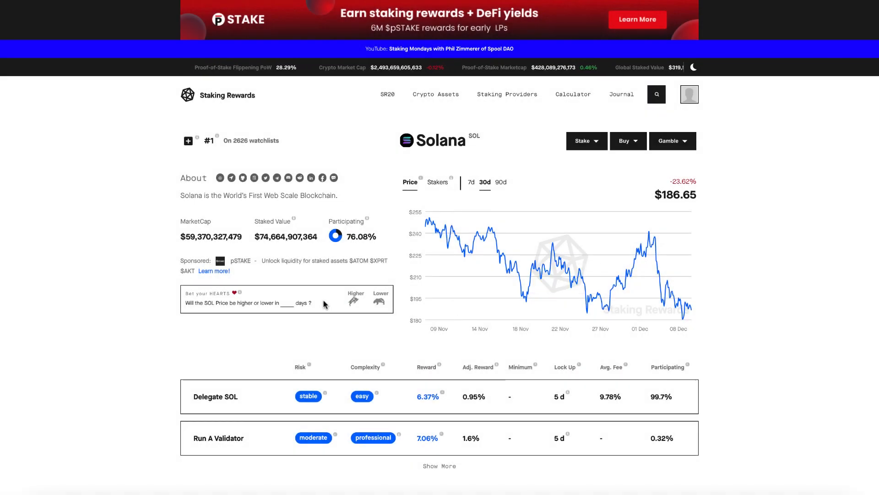
# Set the Earn calculator term to 7 days and the price scenario to Bullish (+50%).
pyautogui.scroll(-3)
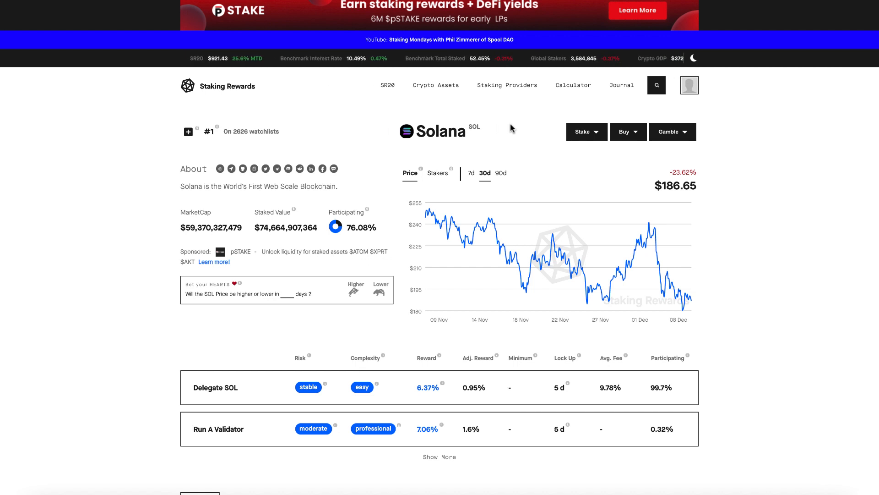
pyautogui.moveTo(478, 110)
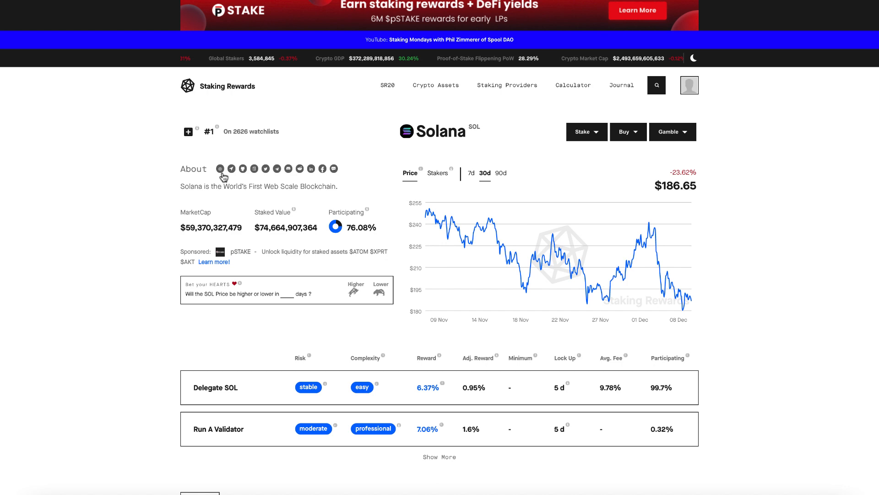
pyautogui.moveTo(367, 212)
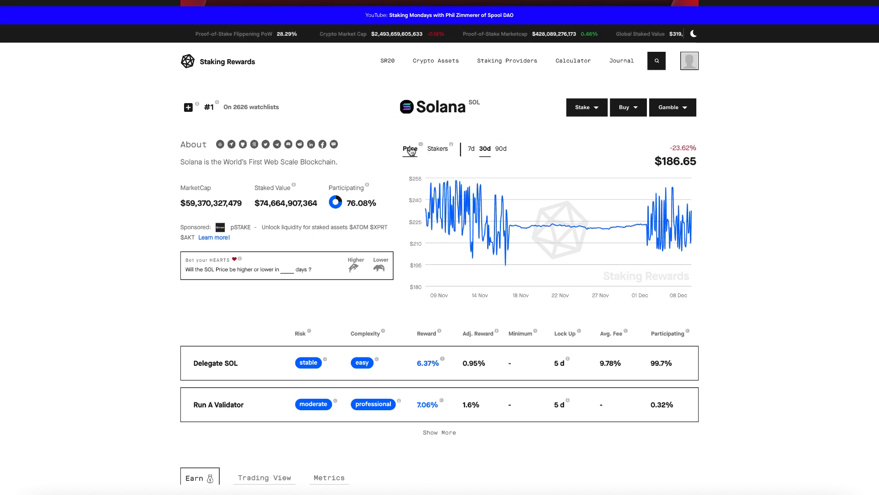
pyautogui.scroll(-3)
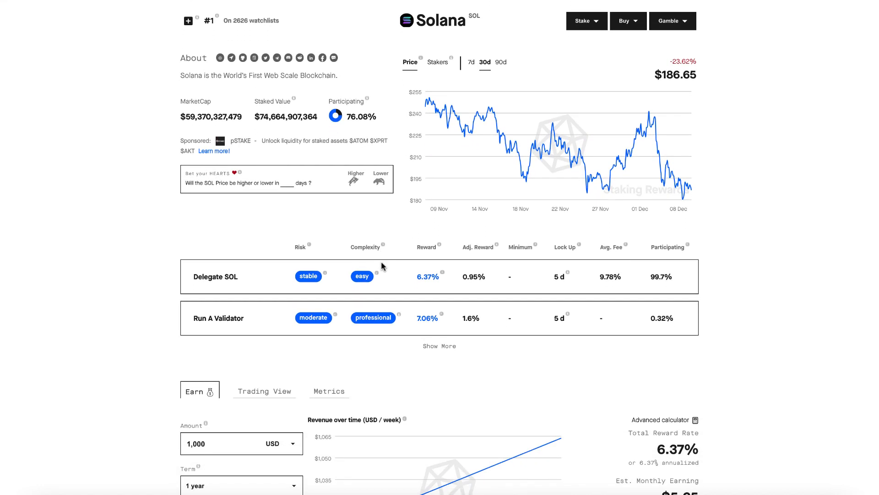
pyautogui.scroll(-3)
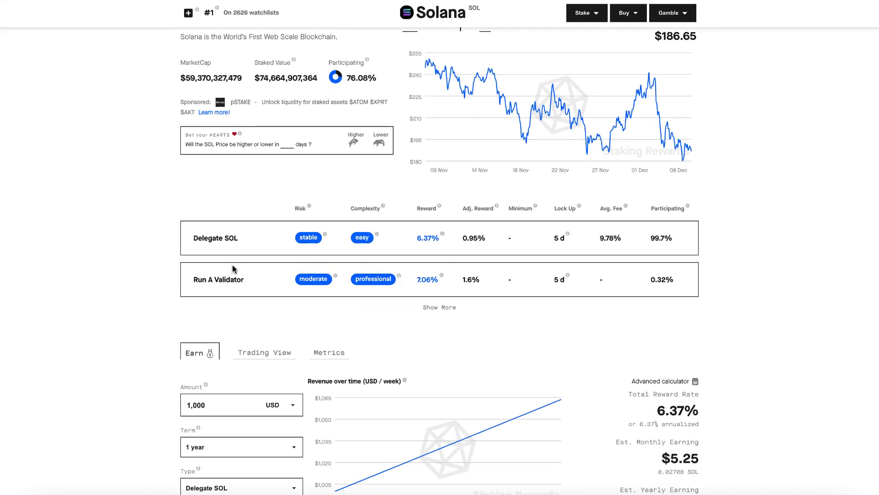
pyautogui.moveTo(242, 282)
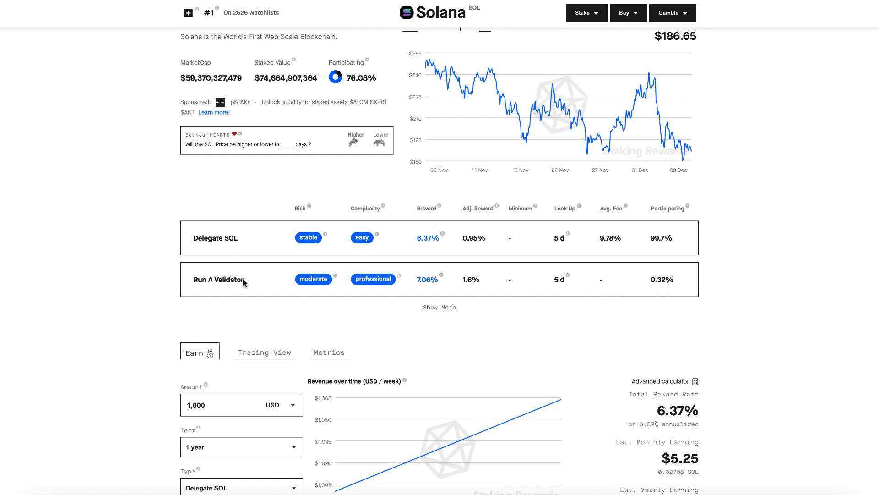
pyautogui.click(439, 307)
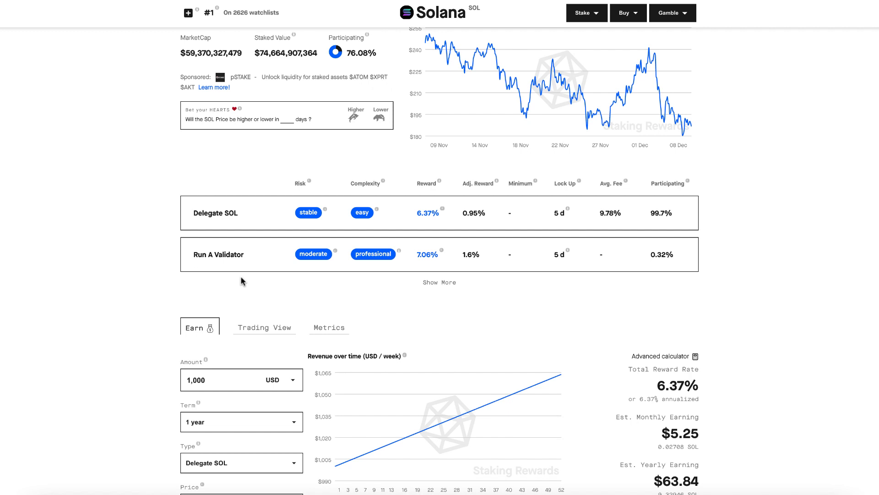
pyautogui.moveTo(324, 213)
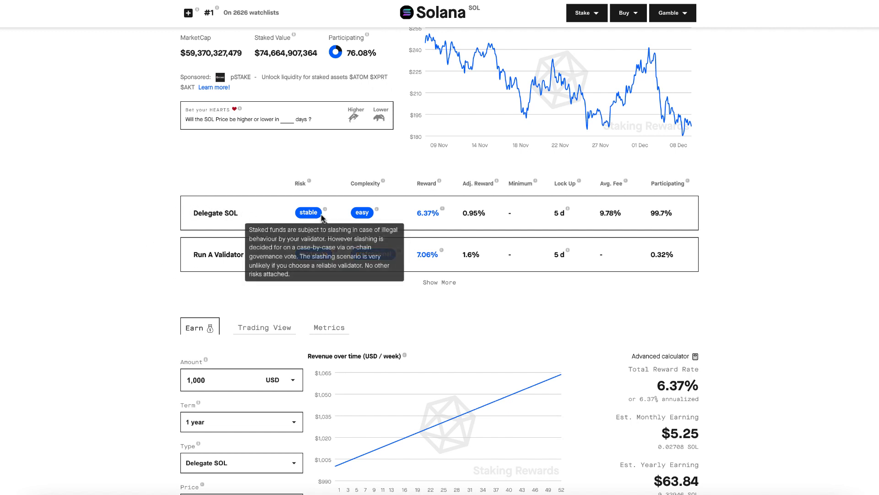
pyautogui.moveTo(434, 224)
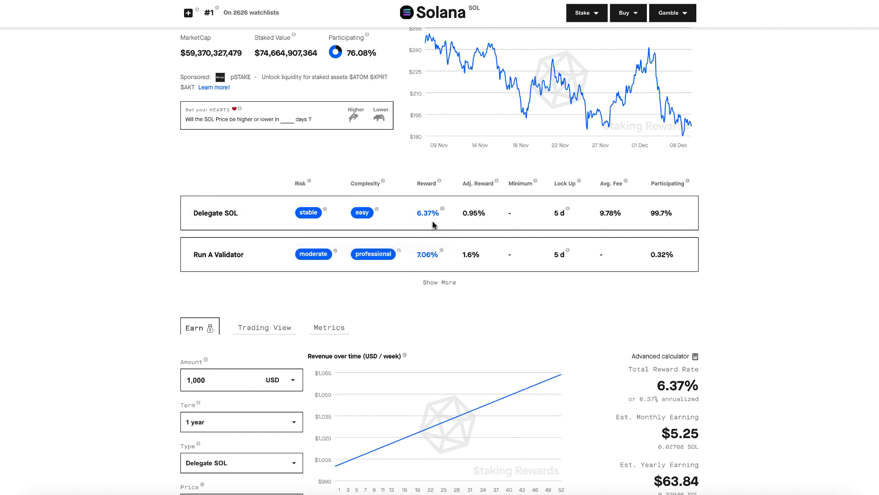
pyautogui.moveTo(482, 223)
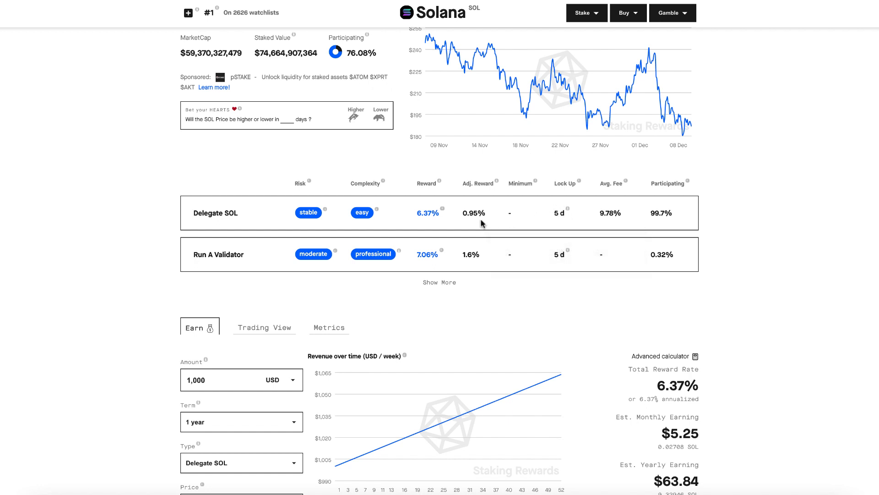
pyautogui.moveTo(443, 211)
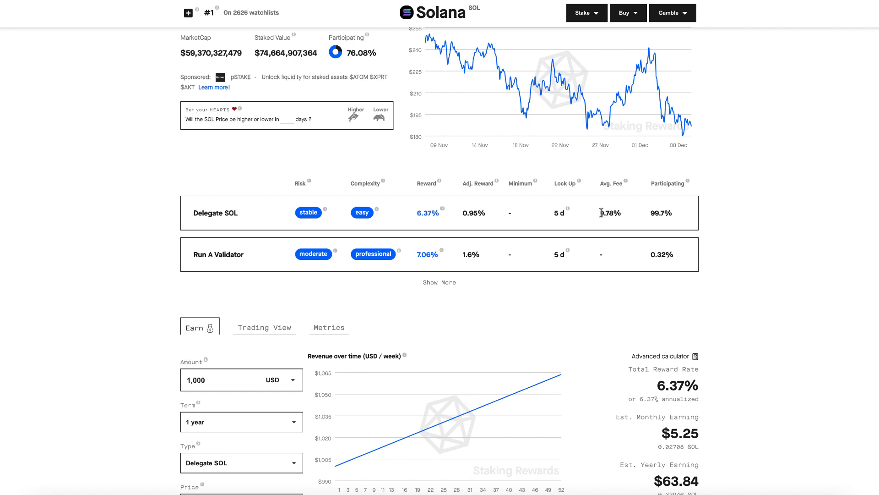
pyautogui.scroll(-3)
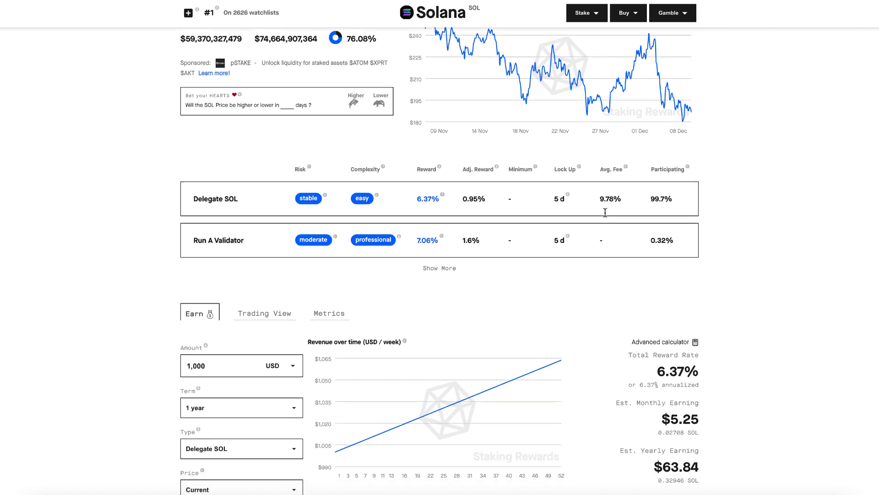
pyautogui.scroll(-3)
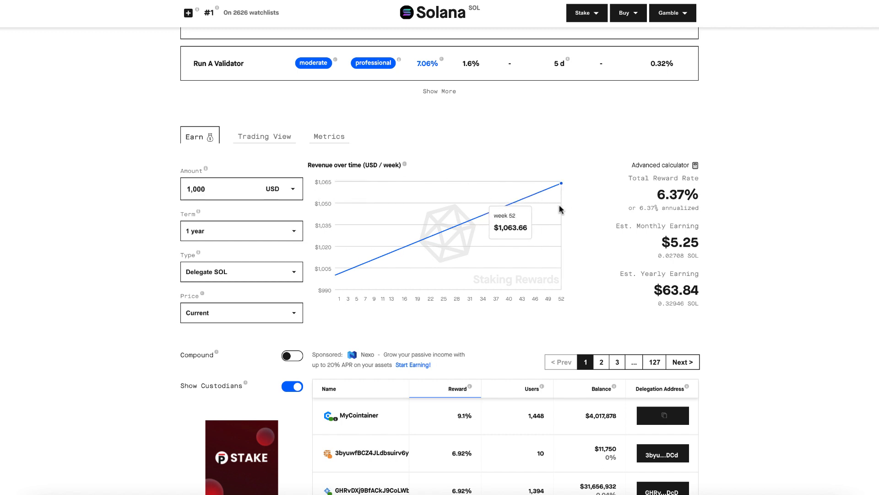
pyautogui.click(241, 231)
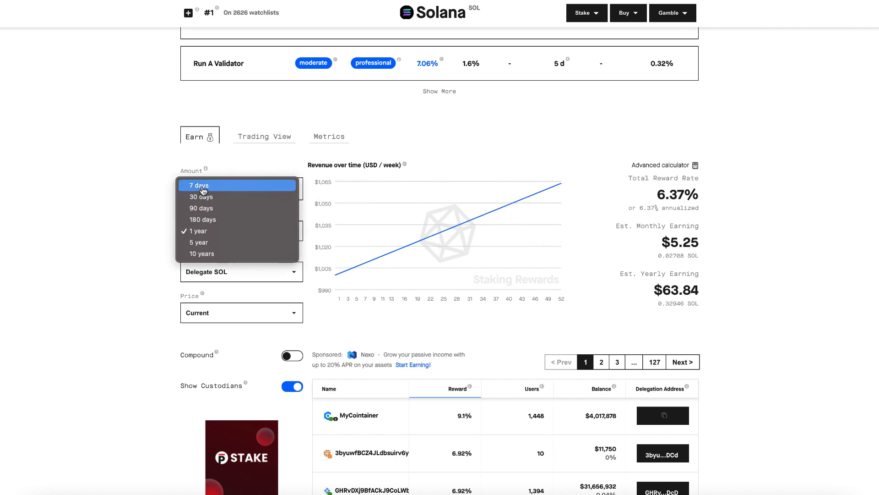
pyautogui.click(198, 185)
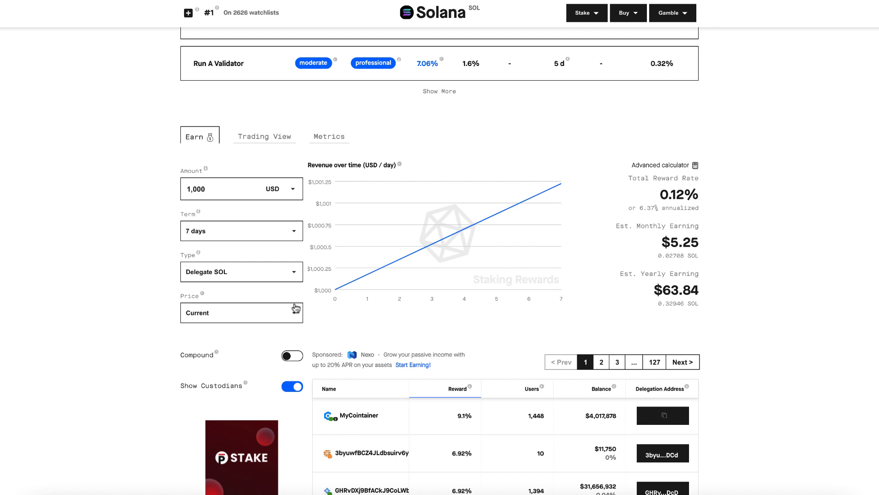
pyautogui.click(241, 313)
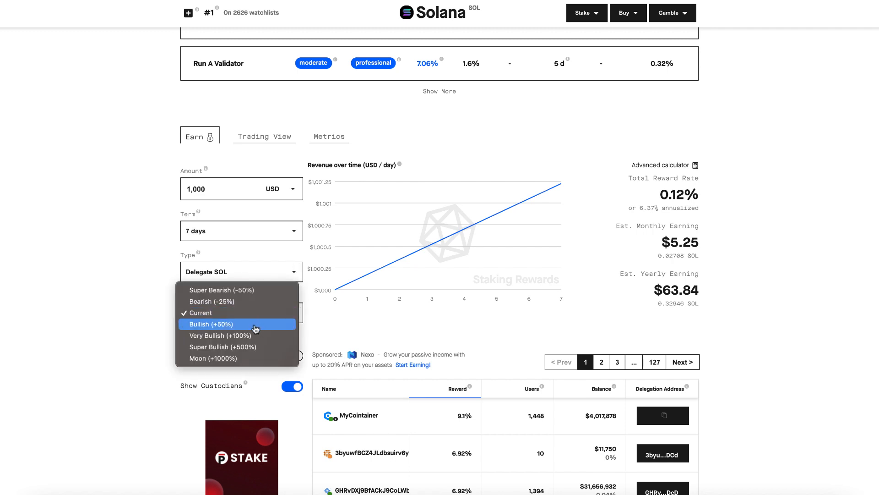
pyautogui.click(219, 324)
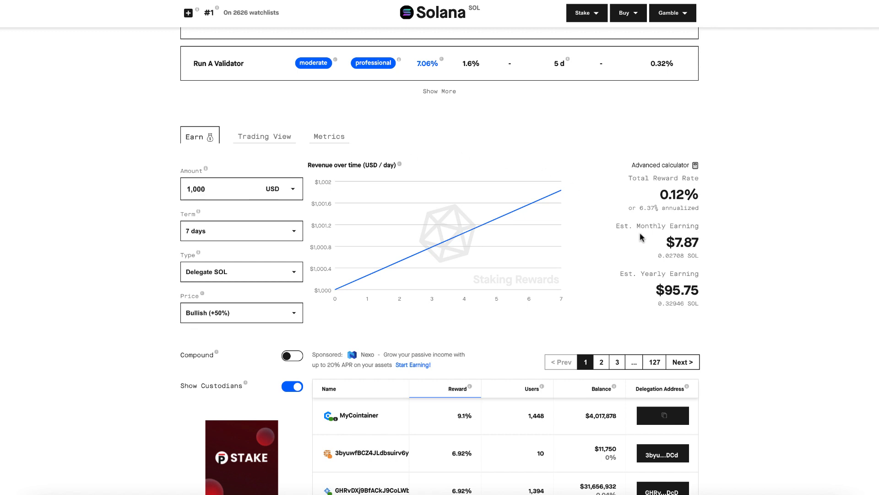
pyautogui.moveTo(673, 242)
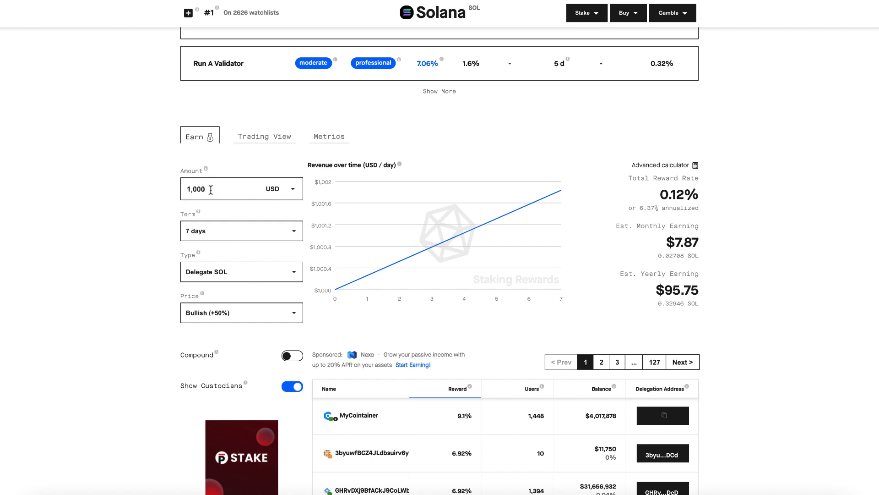
# Enter 0.03 SOL as the staking amount and review the estimated earnings.
pyautogui.click(281, 188)
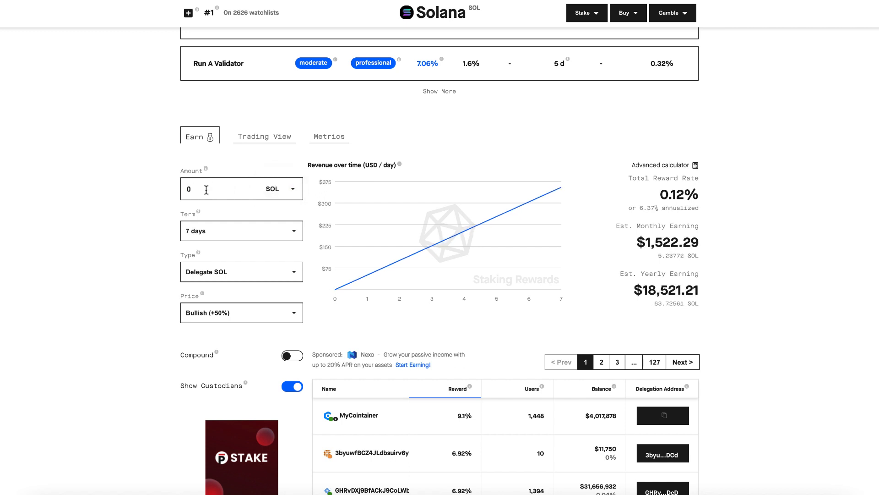
pyautogui.write('.03')
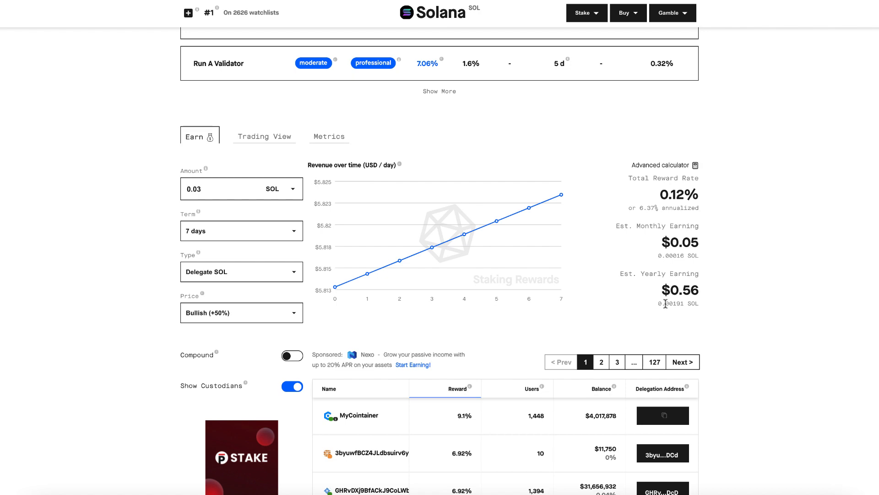
pyautogui.scroll(-3)
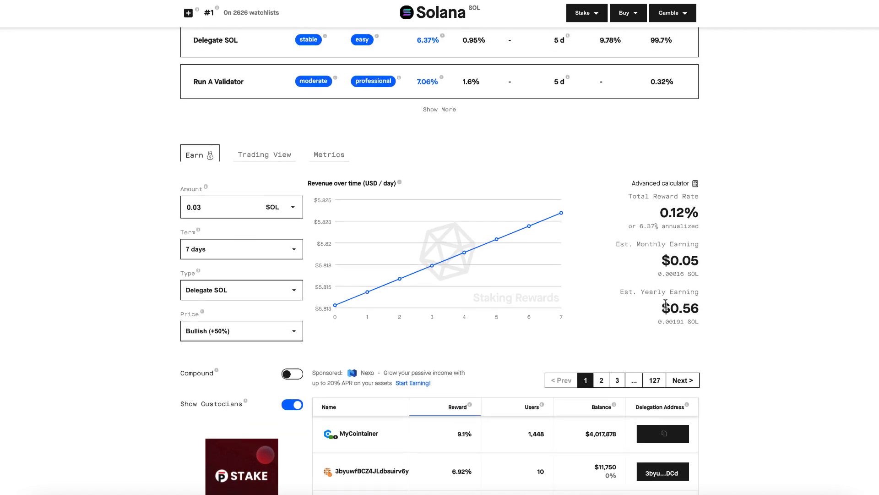
pyautogui.scroll(-3)
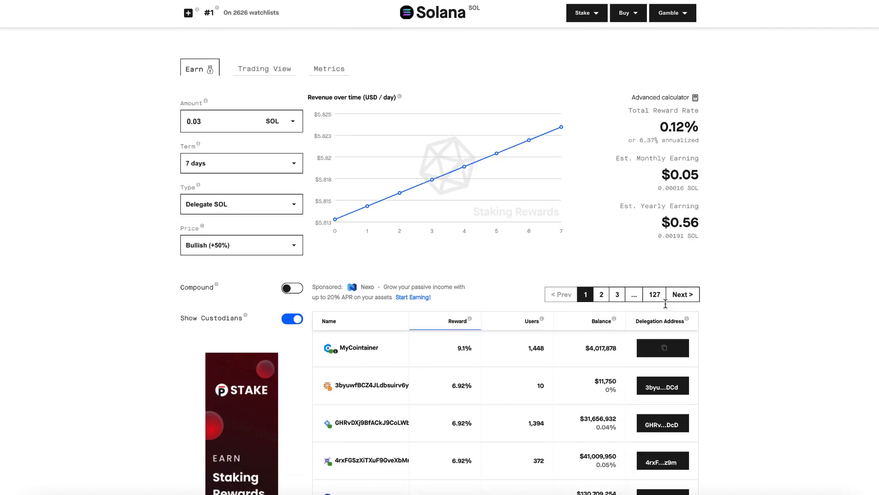
pyautogui.scroll(-3)
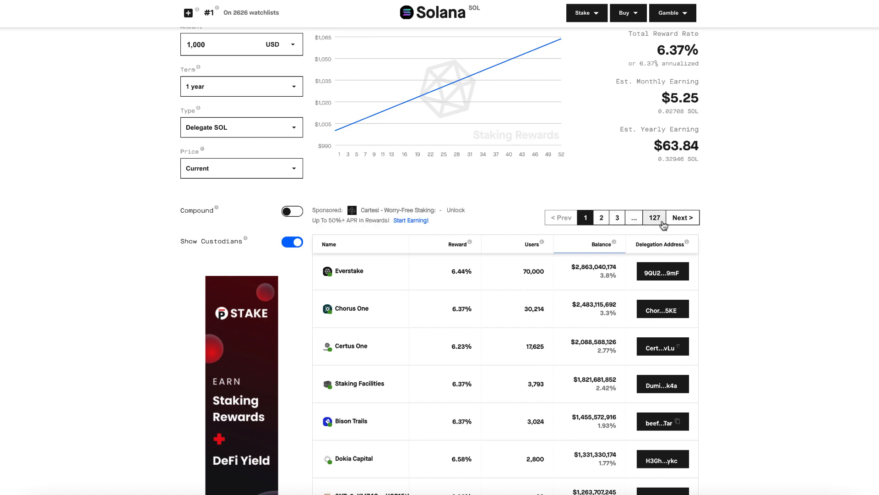
pyautogui.scroll(-3)
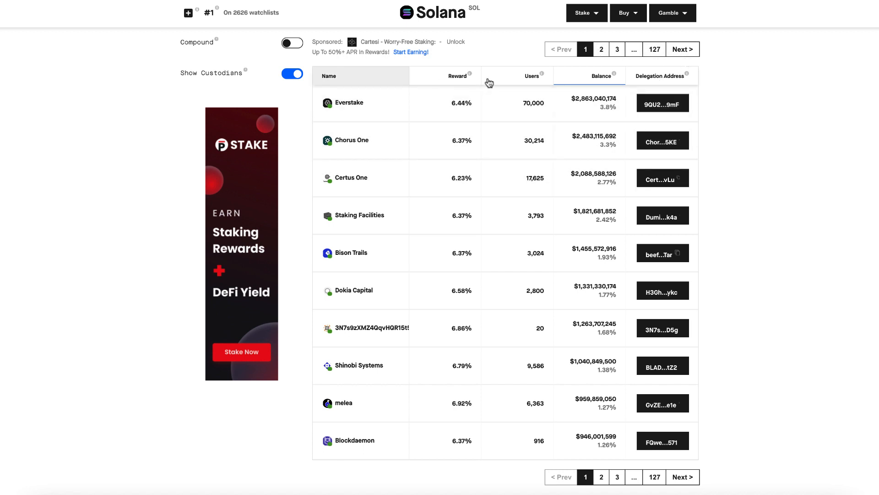
pyautogui.moveTo(526, 79)
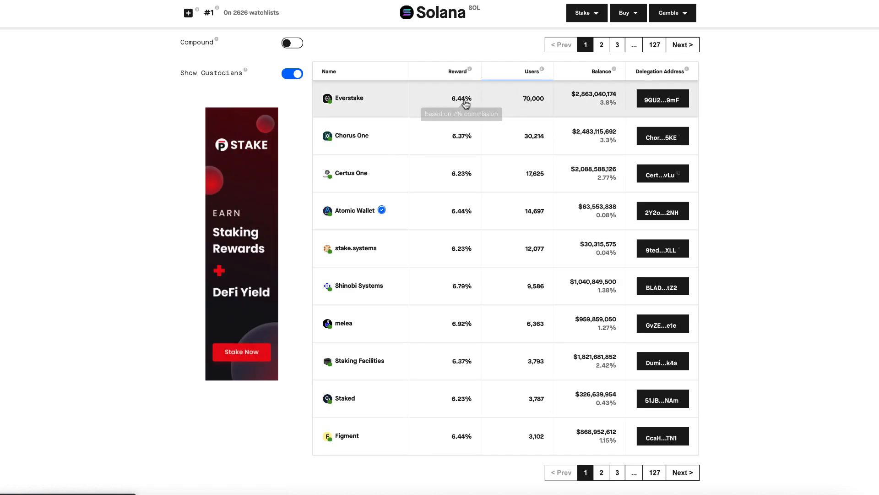
pyautogui.moveTo(457, 73)
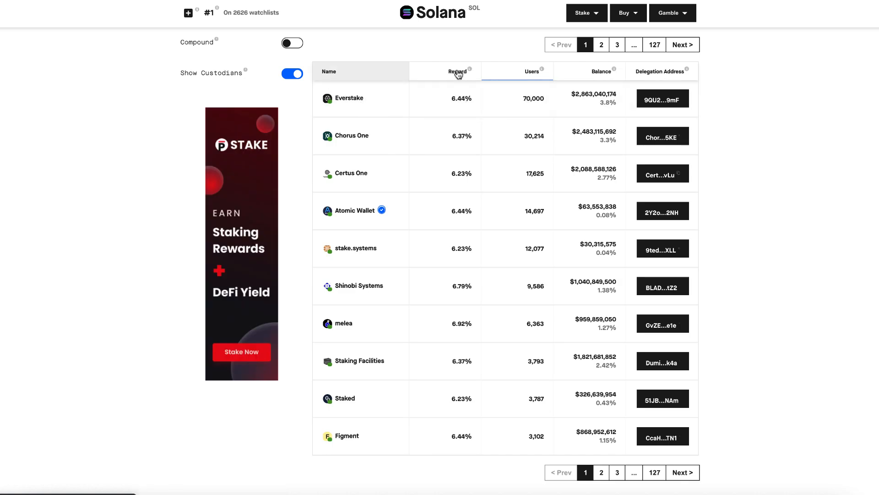
pyautogui.click(458, 72)
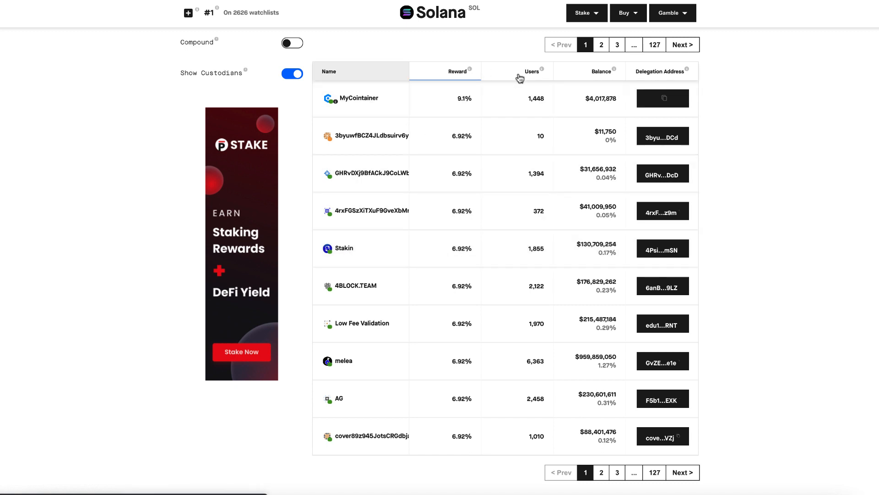
pyautogui.click(532, 72)
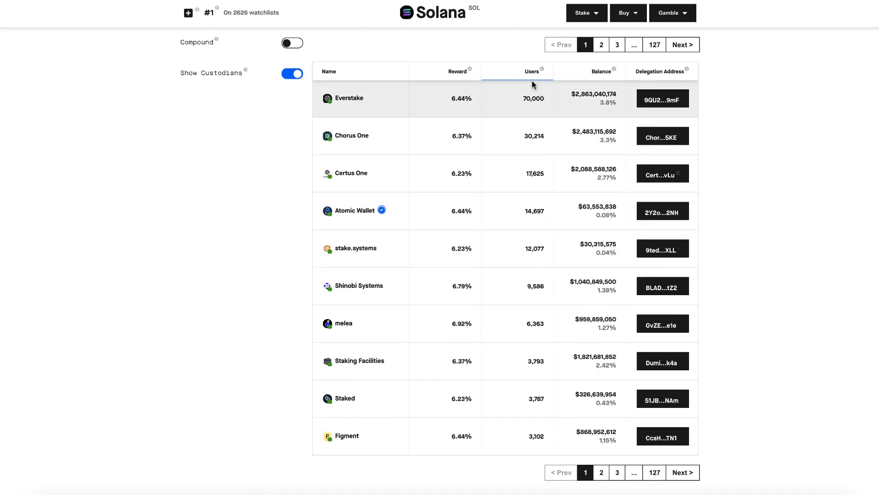
pyautogui.click(531, 71)
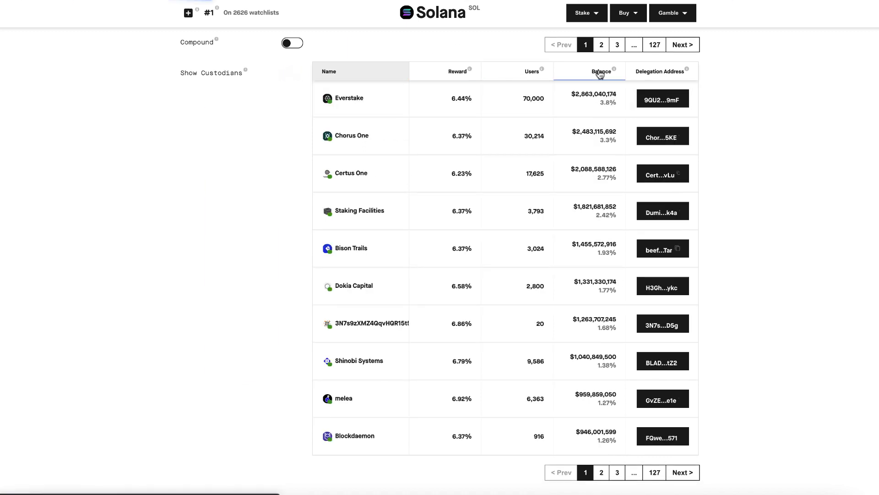
pyautogui.click(292, 74)
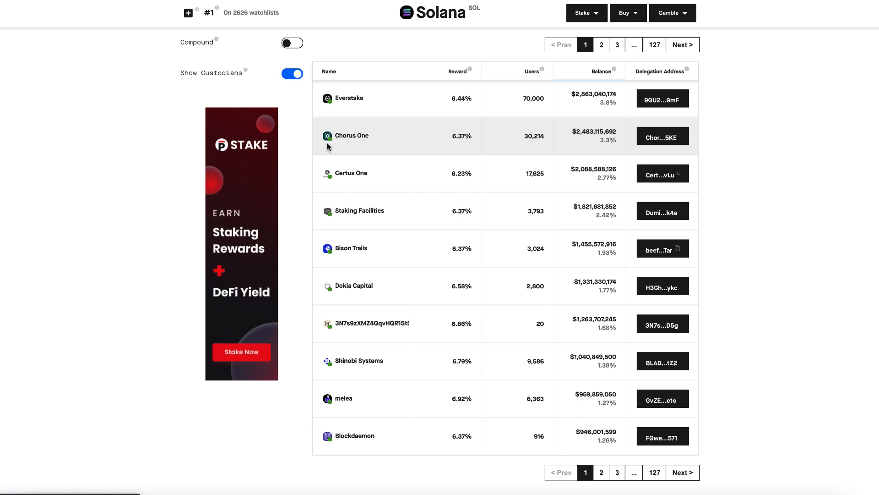
pyautogui.moveTo(457, 72)
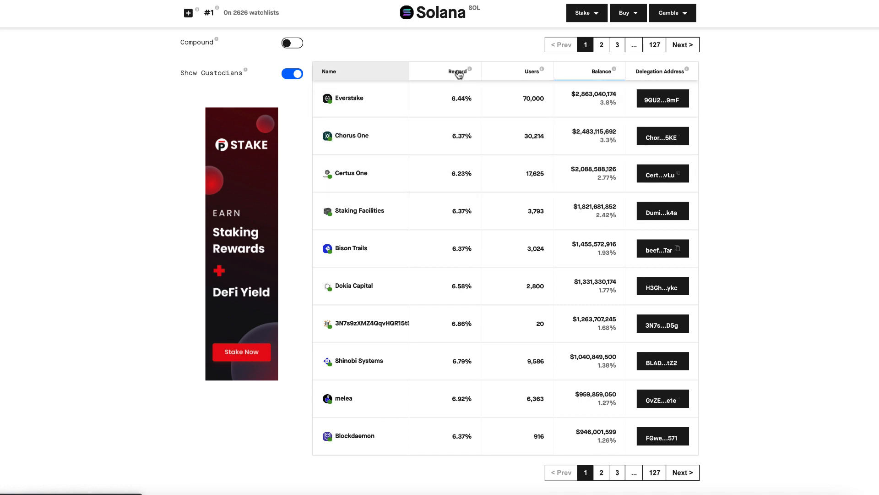
pyautogui.click(456, 72)
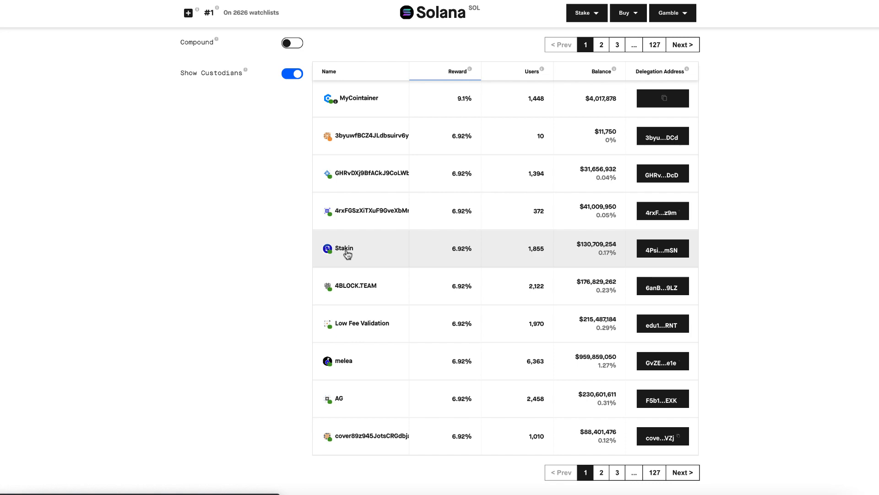
pyautogui.click(344, 249)
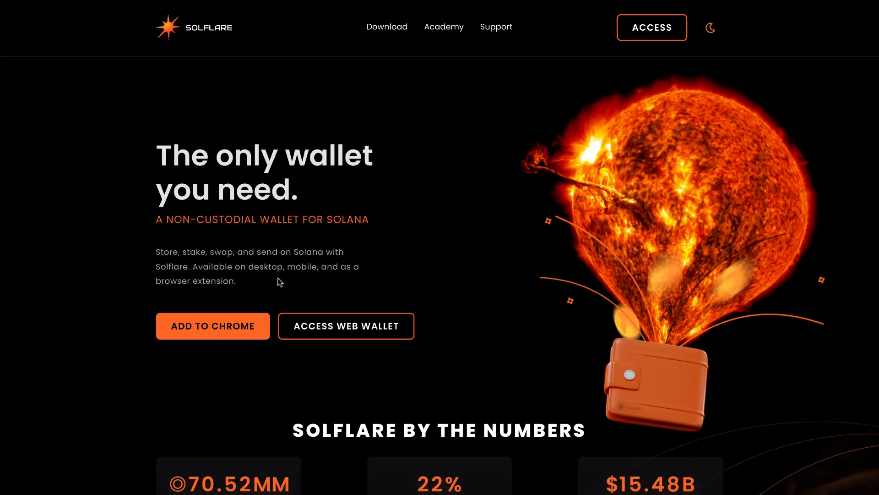
pyautogui.moveTo(237, 131)
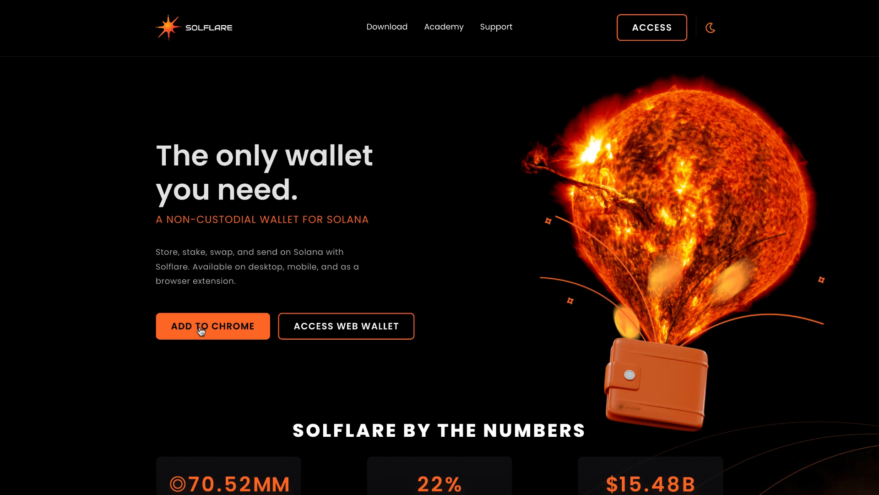
pyautogui.moveTo(509, 171)
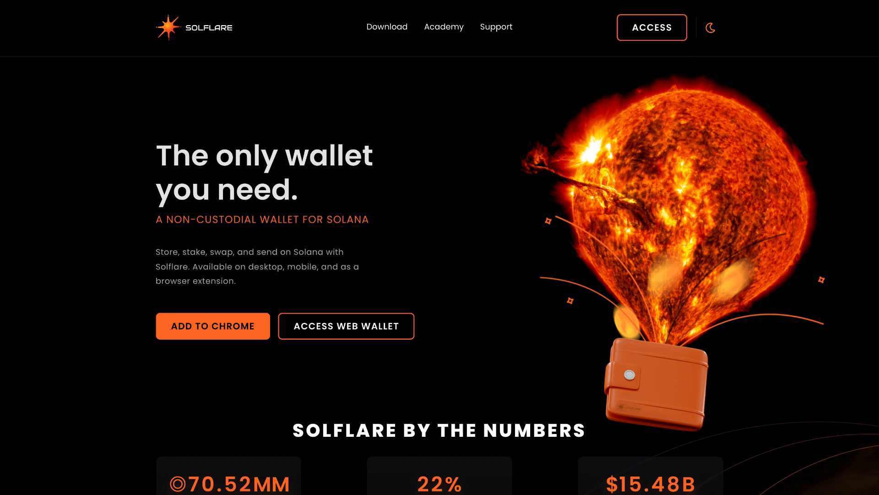
# Open the Solflare extension to view Account 17's 0.04 SOL balance.
pyautogui.click(651, 28)
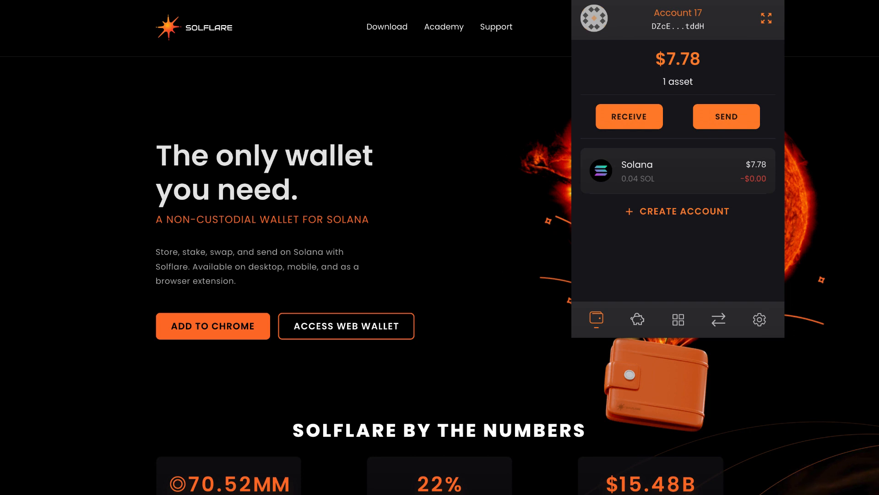
pyautogui.moveTo(776, 21)
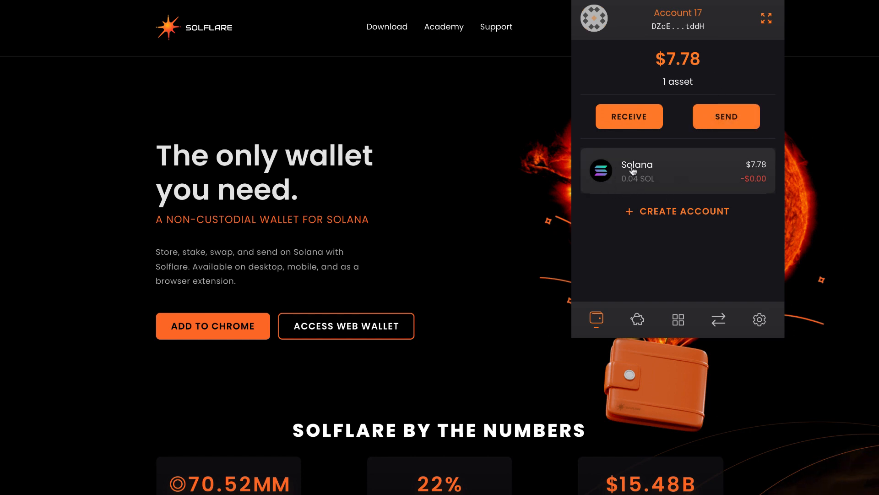
pyautogui.moveTo(633, 171)
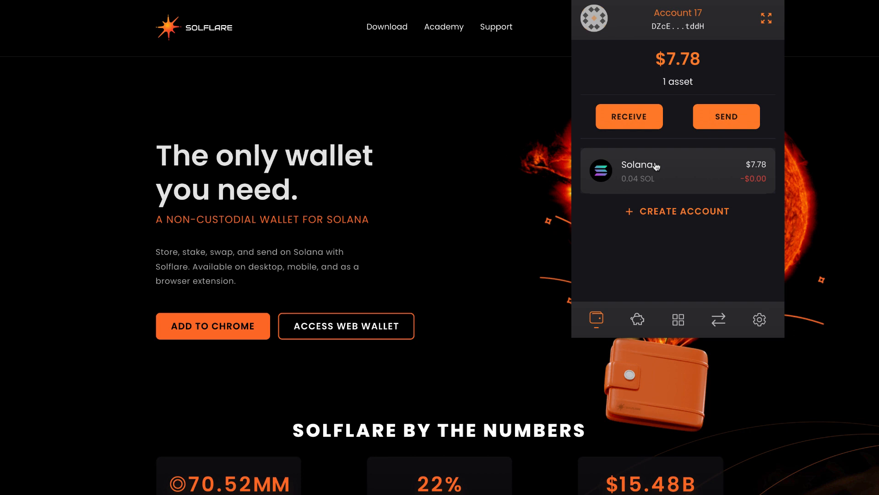
pyautogui.moveTo(619, 200)
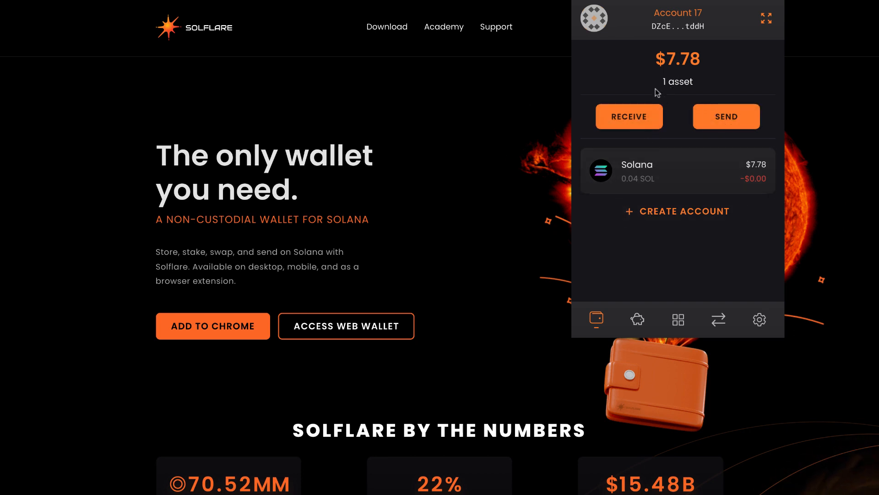
pyautogui.moveTo(629, 119)
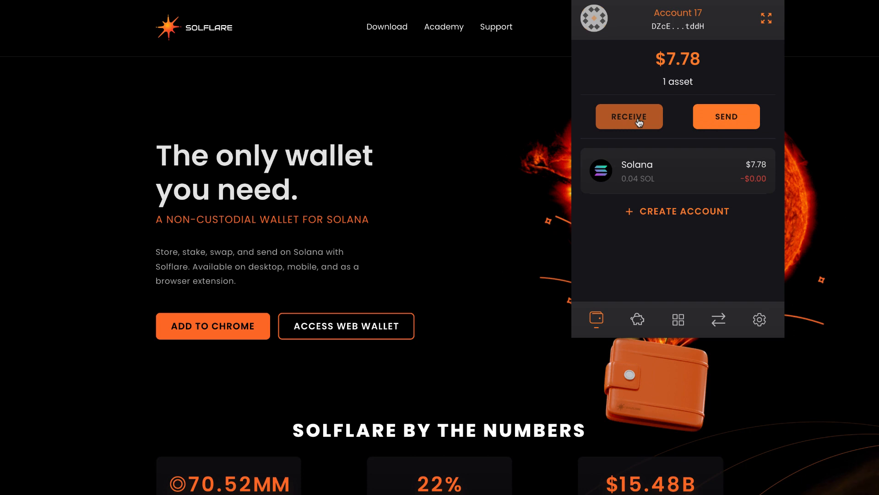
pyautogui.moveTo(639, 327)
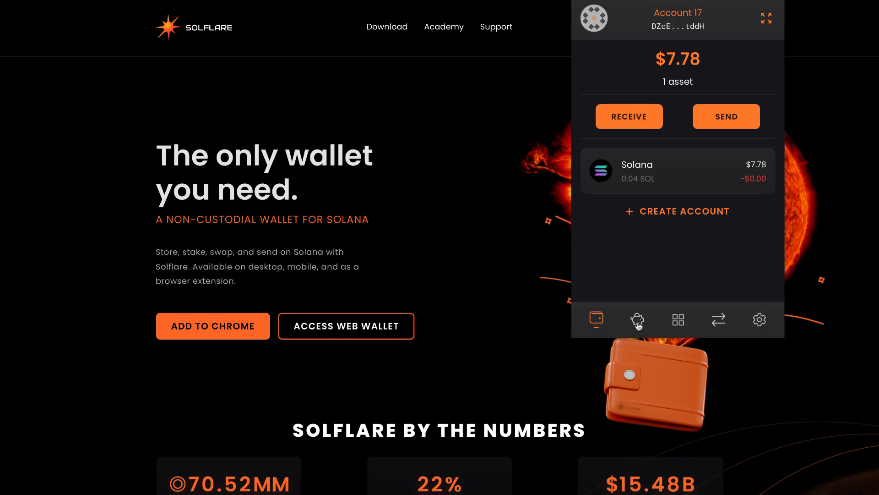
# Go to the staking section and switch to the expanded full-page wallet.
pyautogui.click(638, 319)
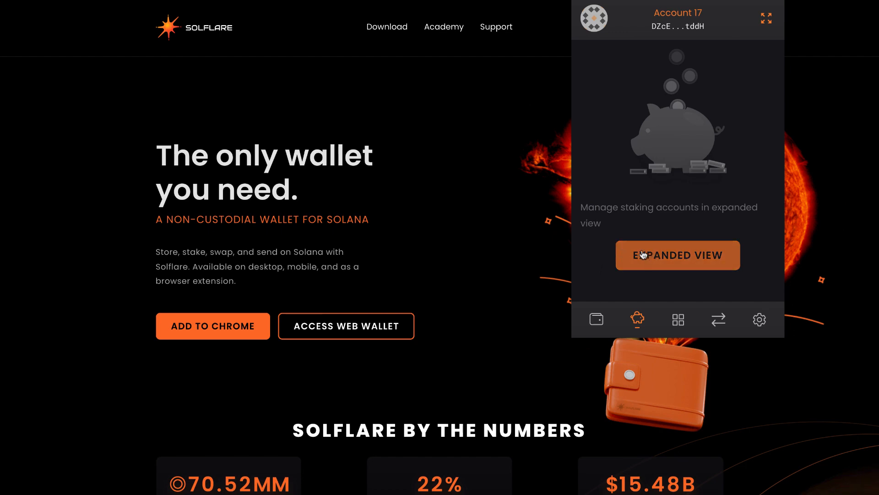
pyautogui.click(677, 255)
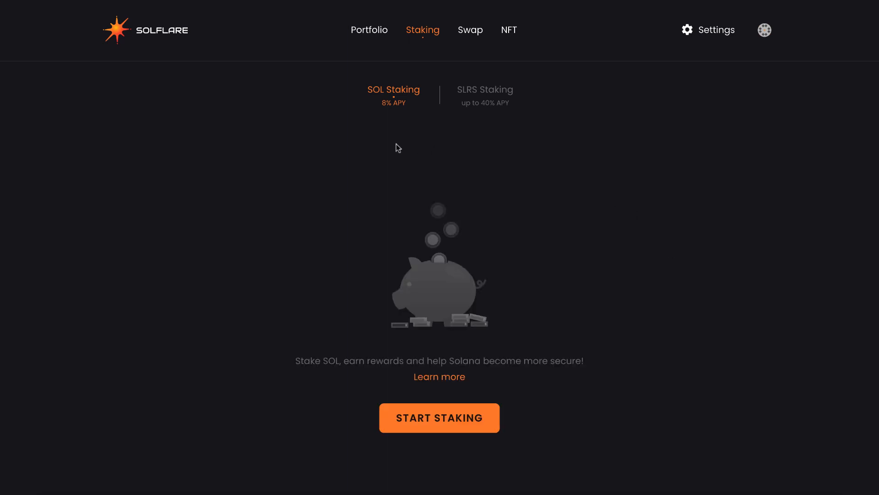
pyautogui.moveTo(439, 417)
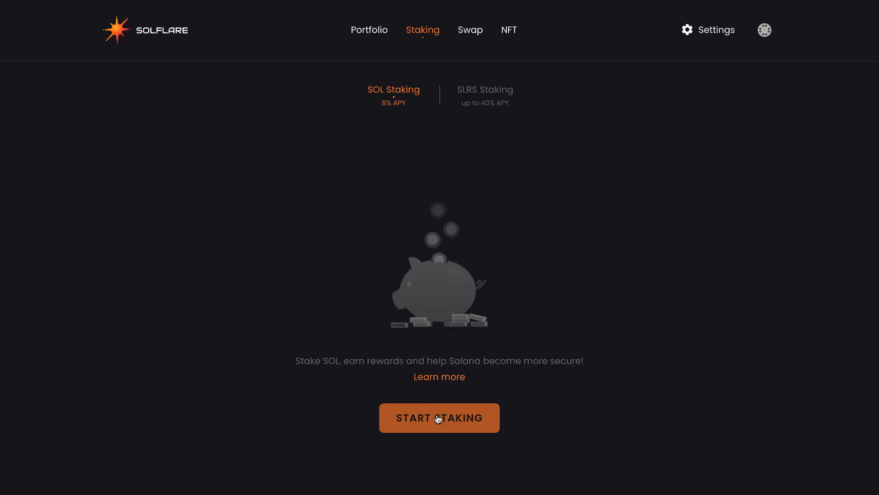
pyautogui.click(369, 30)
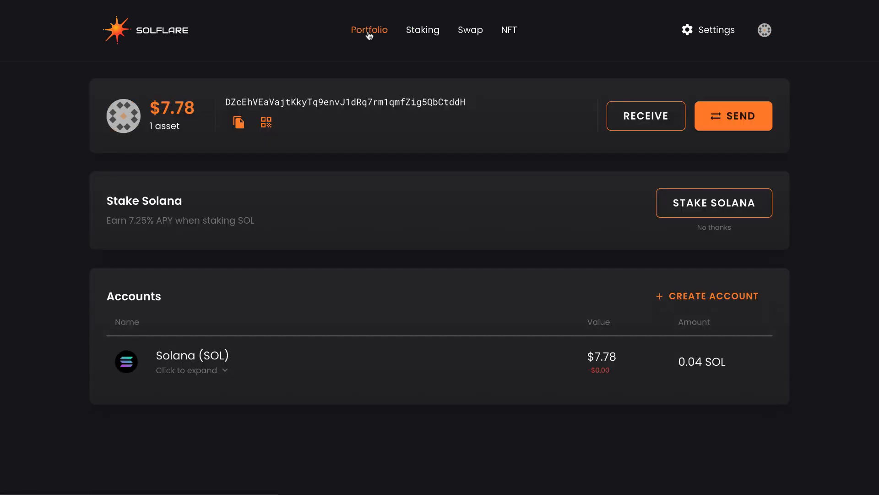
pyautogui.click(422, 30)
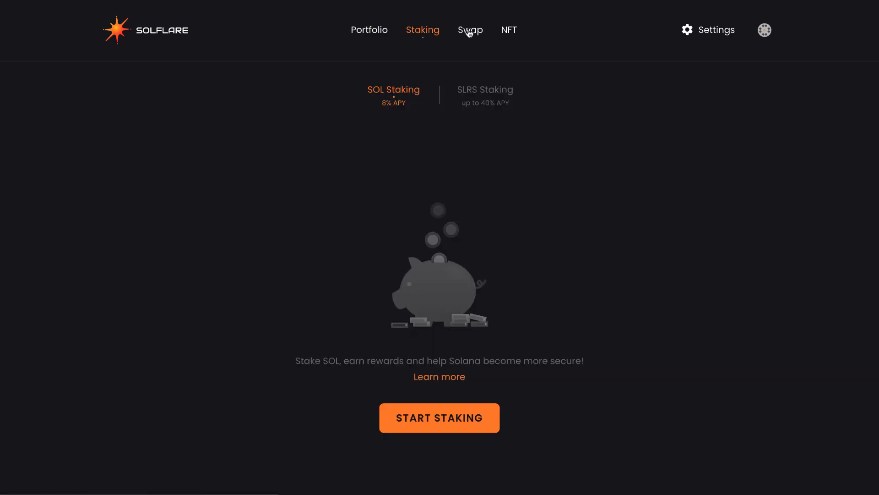
pyautogui.click(508, 30)
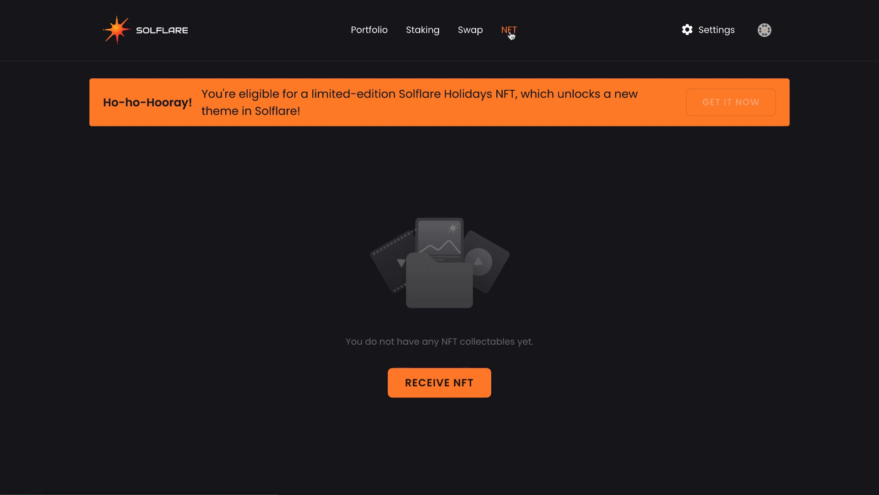
pyautogui.moveTo(380, 35)
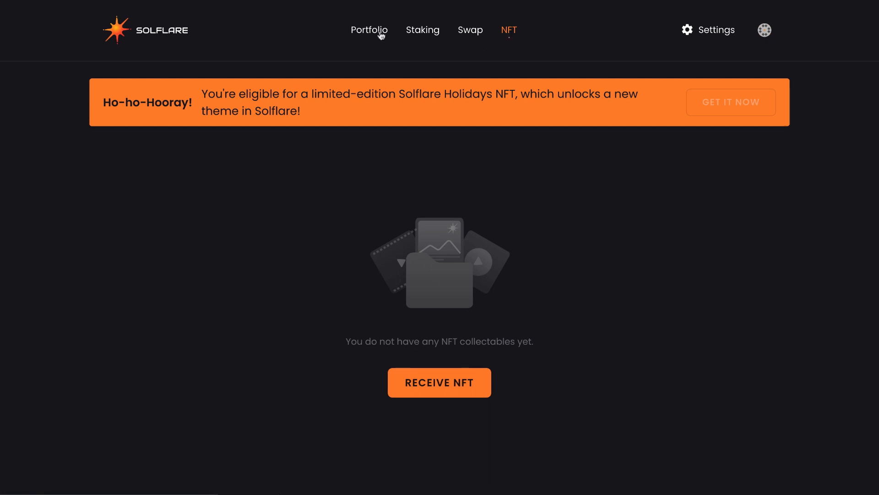
pyautogui.moveTo(415, 36)
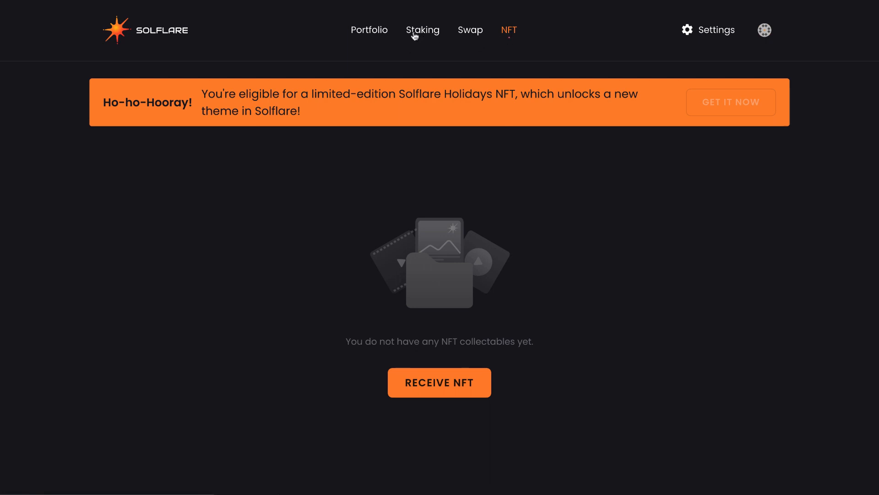
pyautogui.moveTo(429, 36)
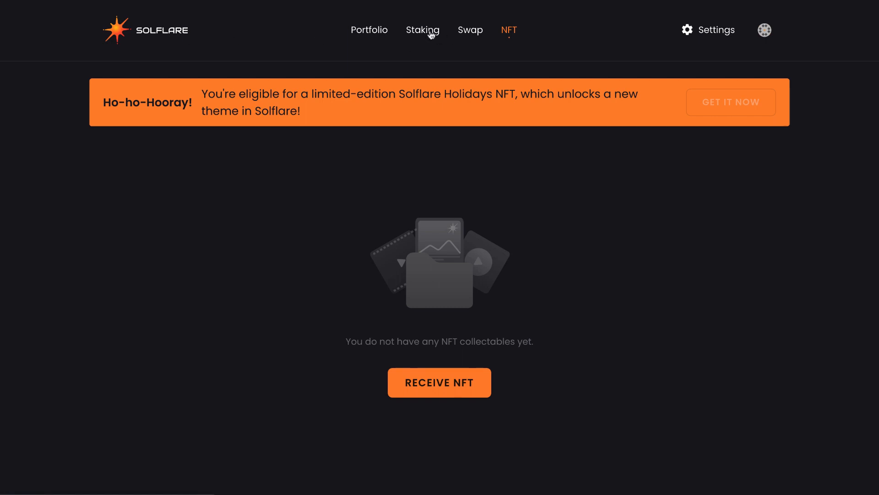
pyautogui.click(422, 30)
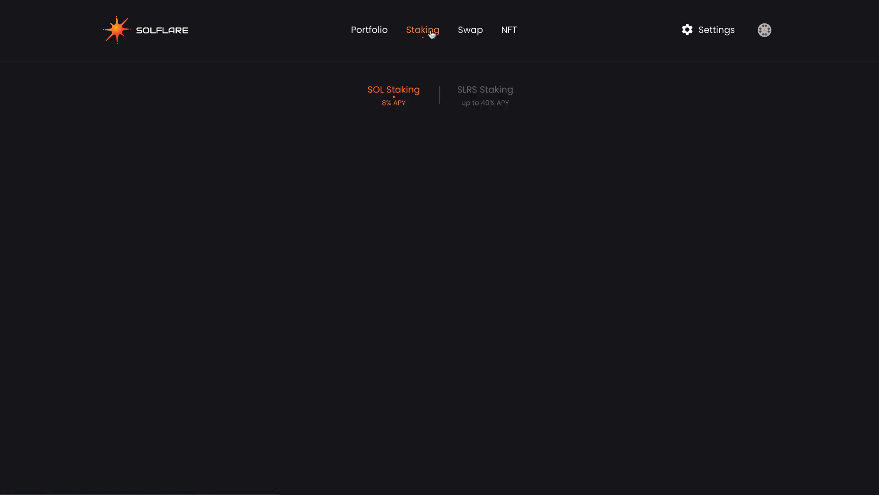
pyautogui.click(423, 30)
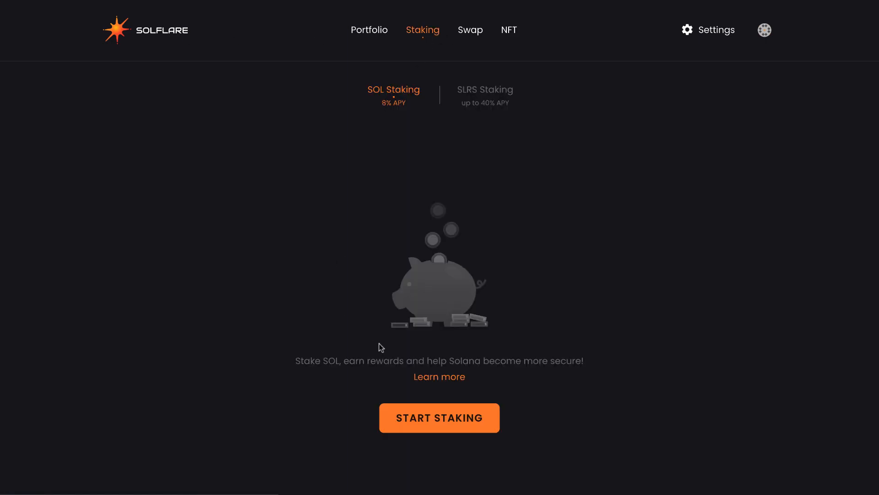
# Set the stake amount to 0.02 SOL and choose Stakin as the validator.
pyautogui.click(439, 417)
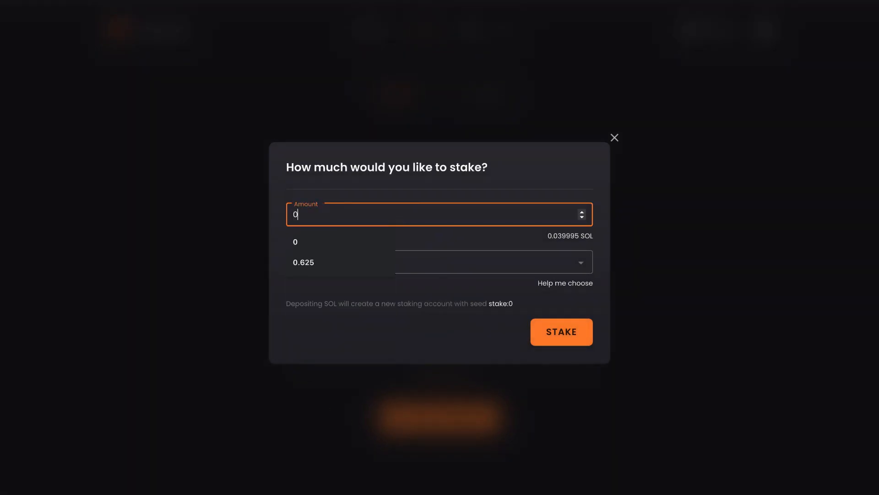
pyautogui.write('0.03')
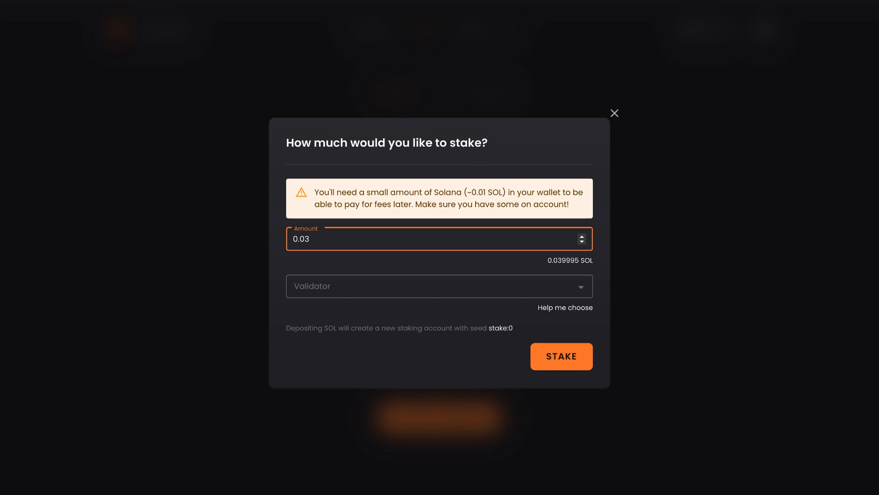
pyautogui.moveTo(396, 192)
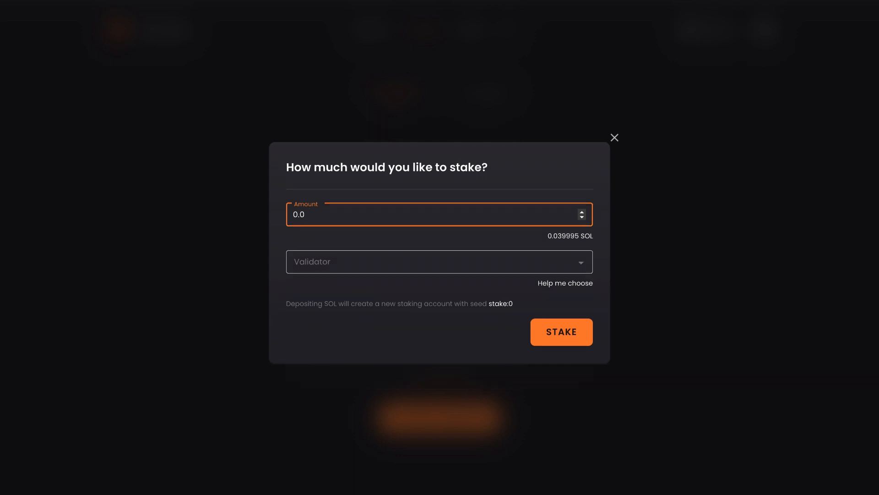
pyautogui.write('0.02')
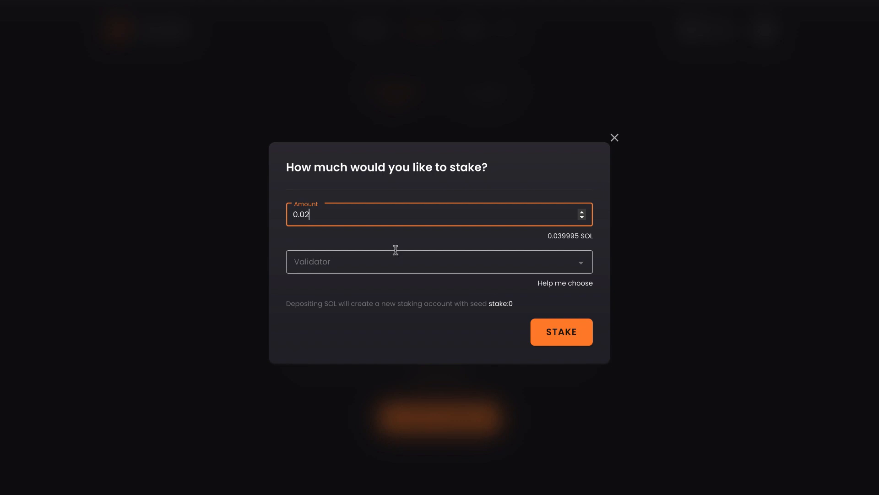
pyautogui.moveTo(515, 264)
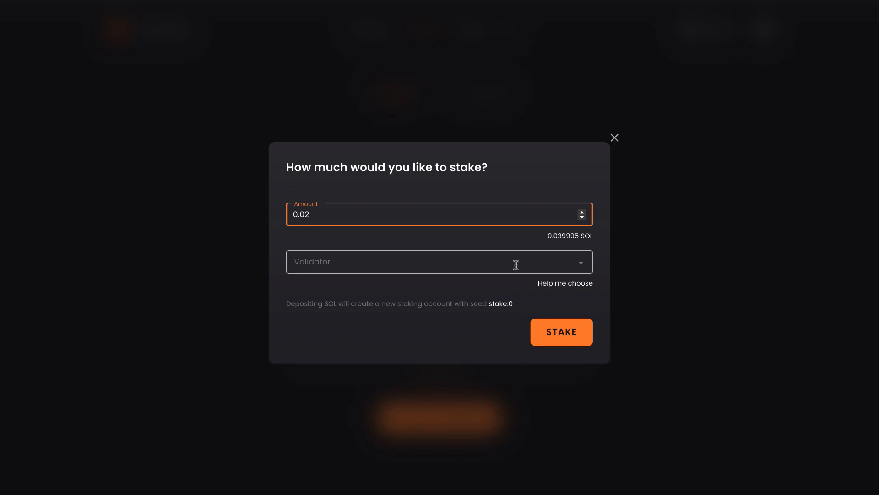
pyautogui.click(440, 262)
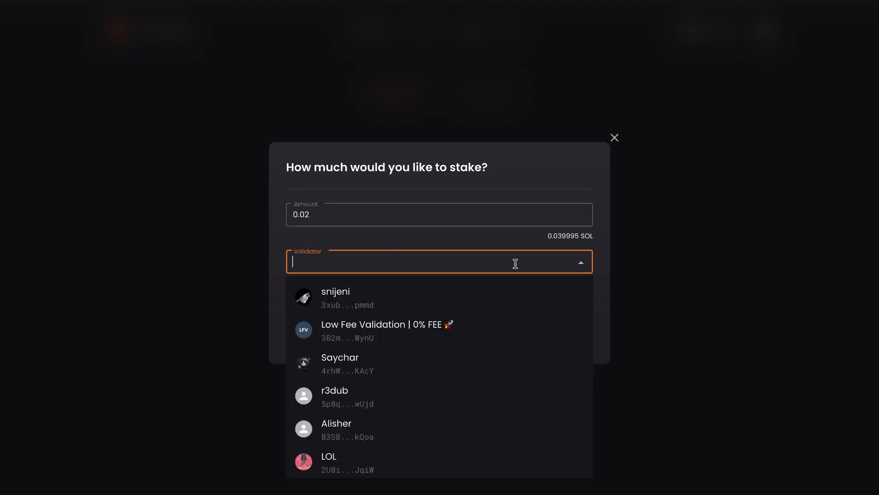
pyautogui.write('stakin')
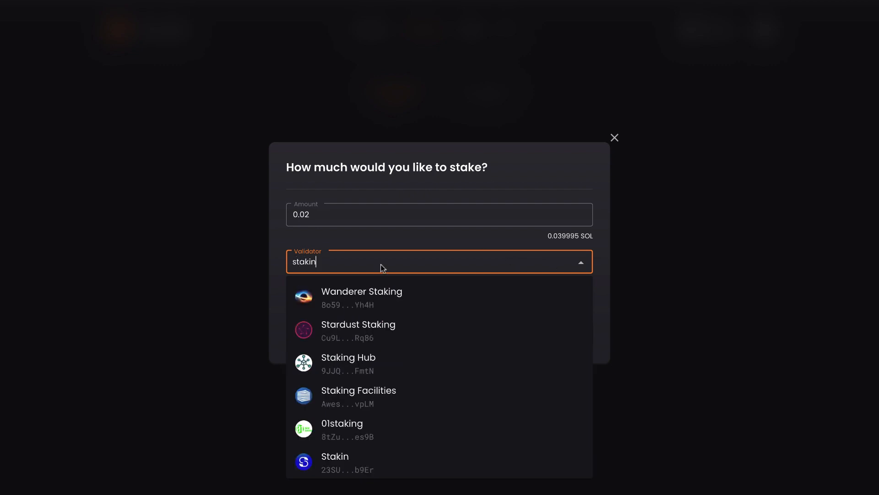
pyautogui.click(335, 463)
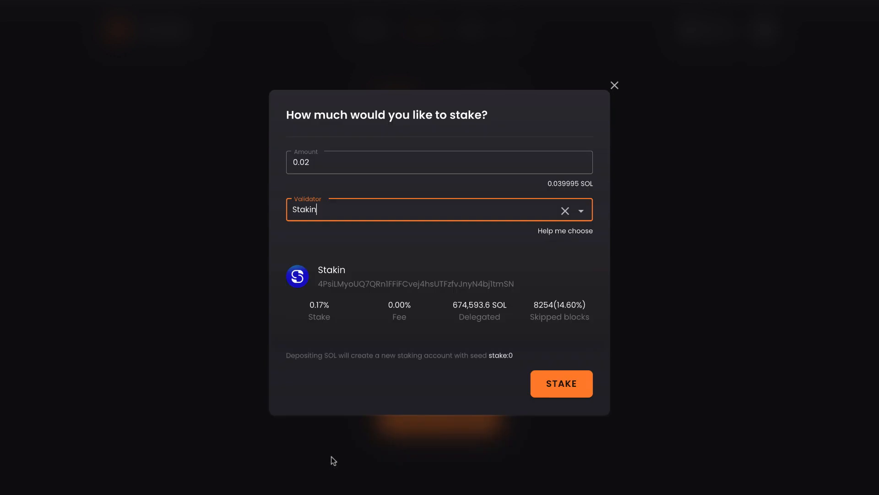
pyautogui.moveTo(476, 297)
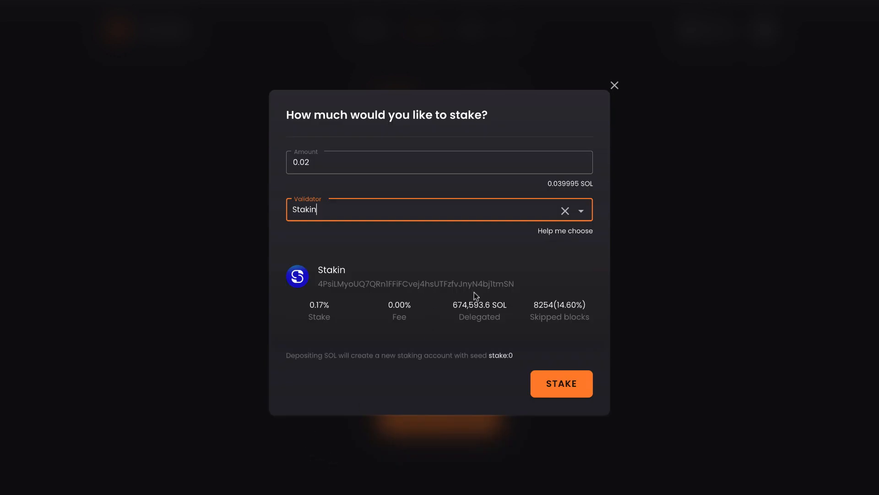
pyautogui.moveTo(511, 311)
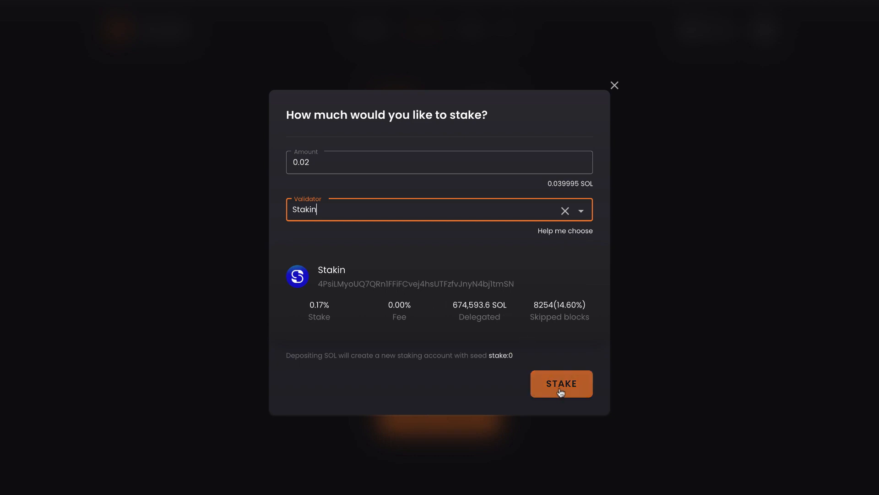
# Submit and confirm the 0.02 SOL stake transaction to Stakin.
pyautogui.click(562, 384)
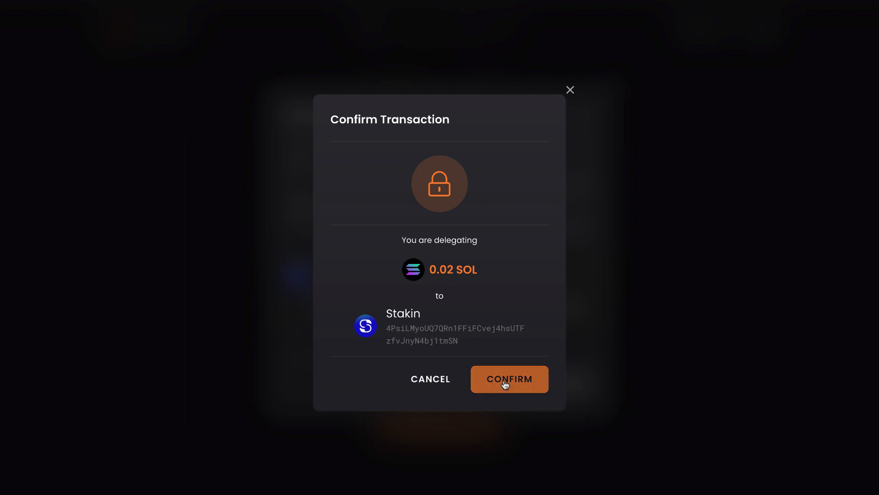
pyautogui.click(509, 379)
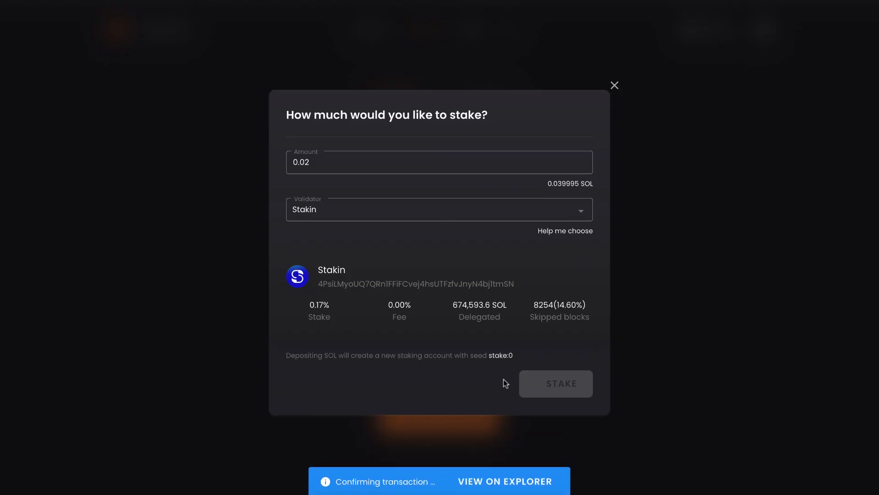
pyautogui.click(556, 383)
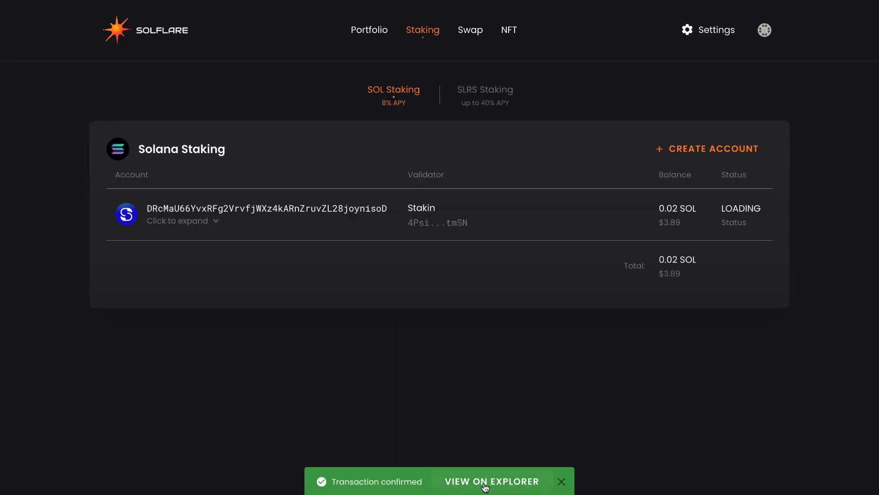
pyautogui.click(490, 482)
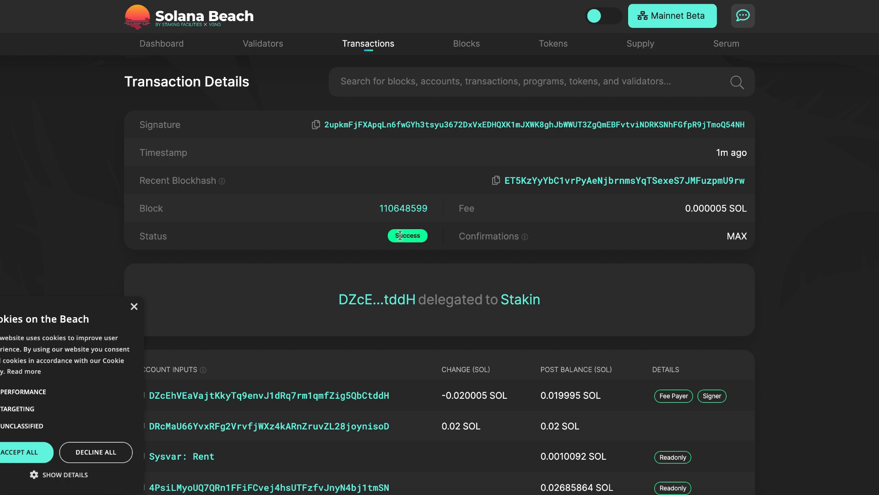
pyautogui.moveTo(764, 101)
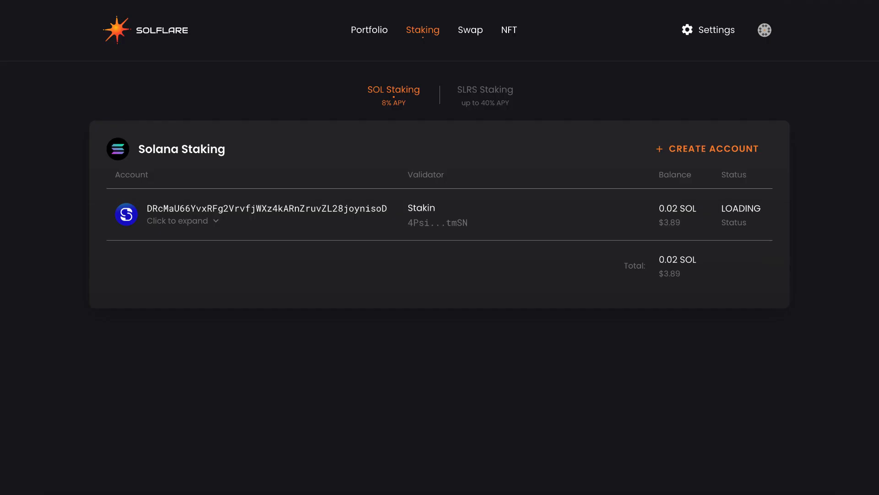
# Expand the Stakin stake account, then open and dismiss the Undelegate and Split dialogs.
pyautogui.click(175, 220)
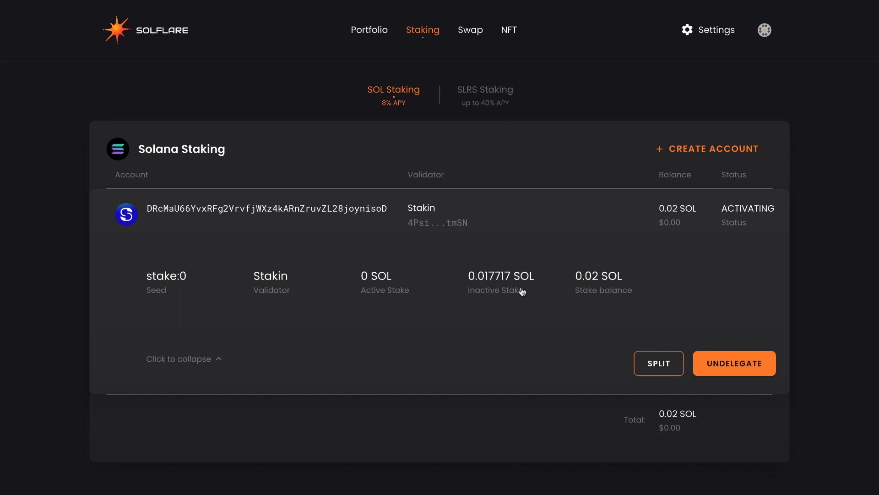
pyautogui.moveTo(505, 292)
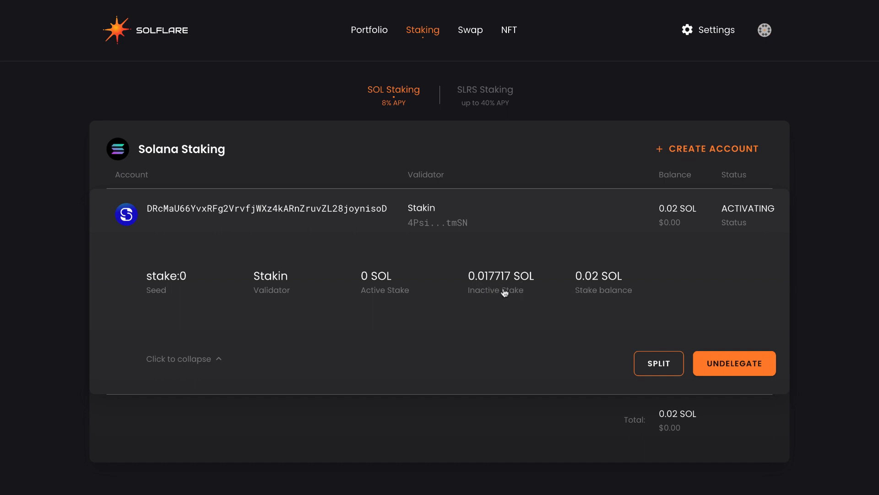
pyautogui.moveTo(244, 285)
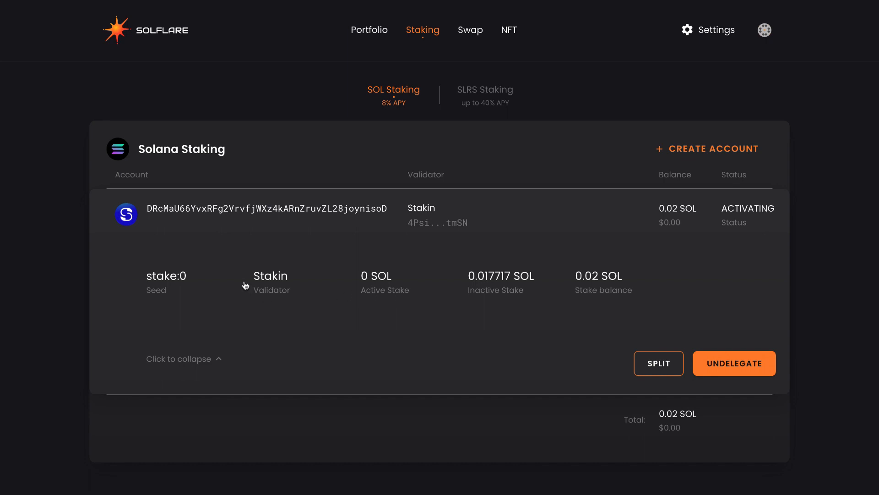
pyautogui.moveTo(376, 377)
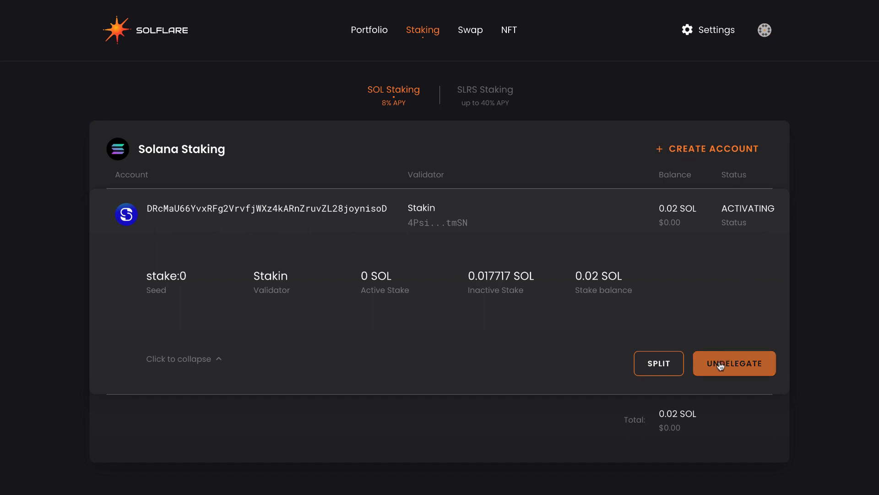
pyautogui.click(734, 363)
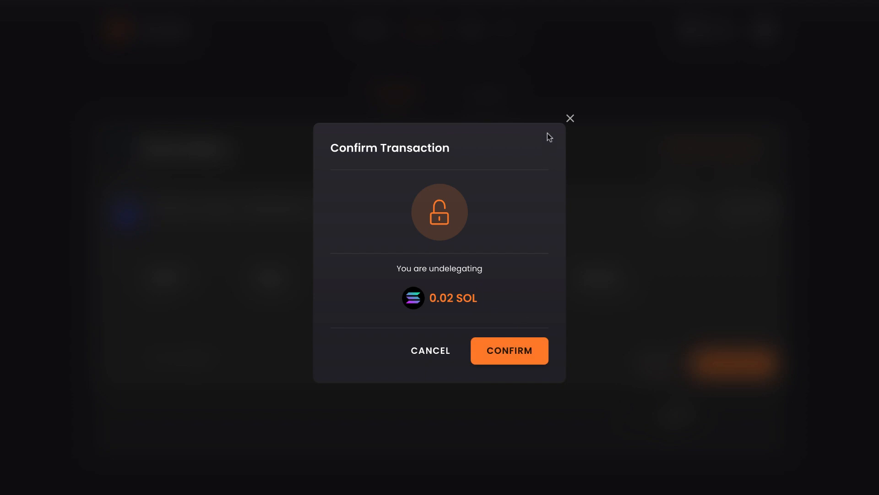
pyautogui.click(509, 351)
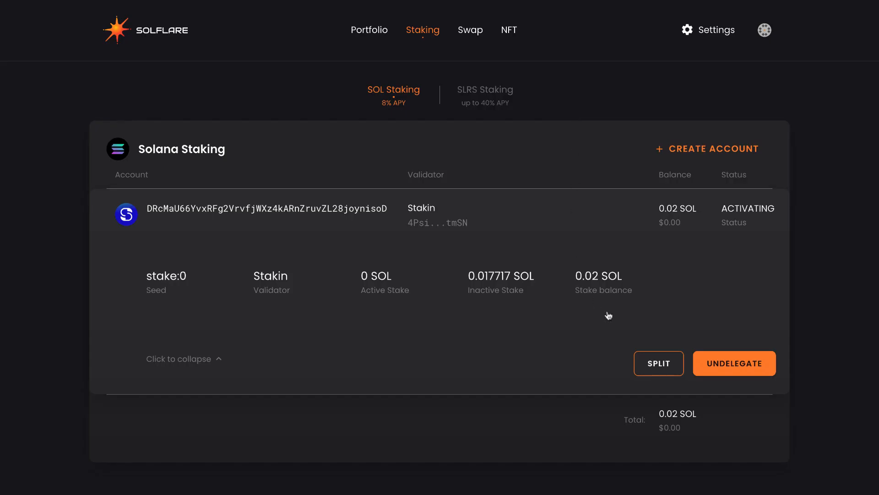
pyautogui.click(659, 363)
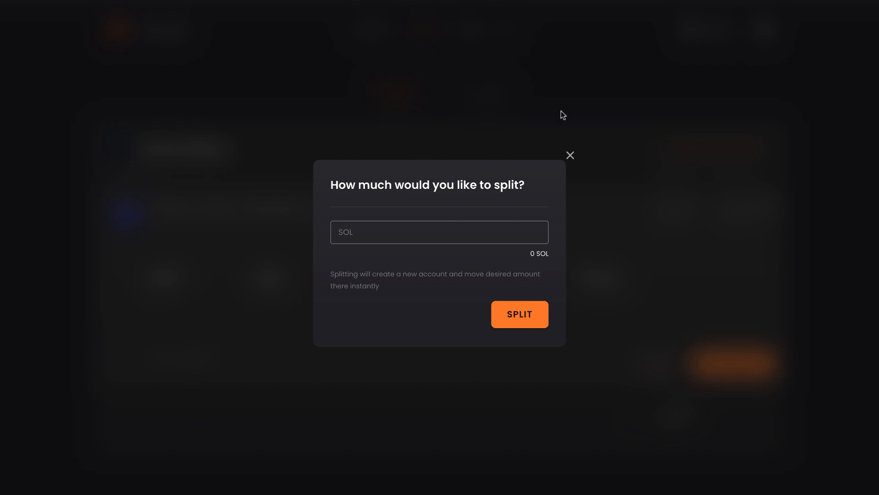
pyautogui.click(439, 232)
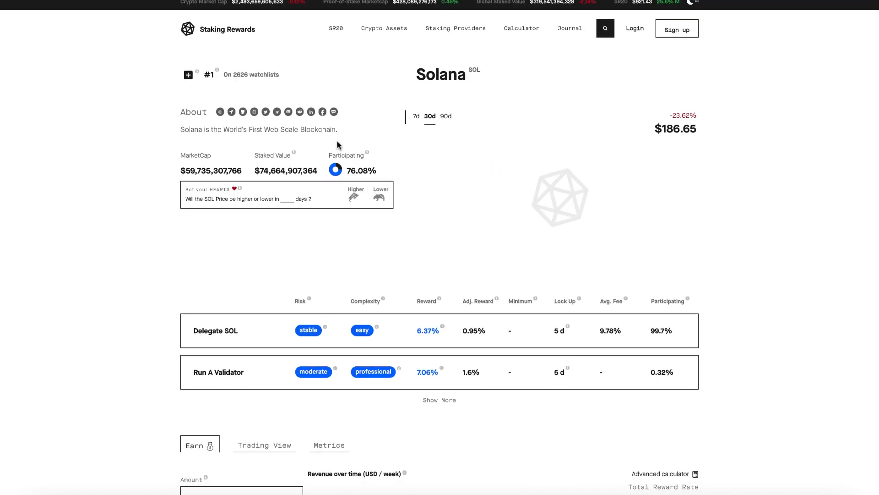
# Scroll through the Solana page's reward table, validators list and FAQ section.
pyautogui.scroll(-3)
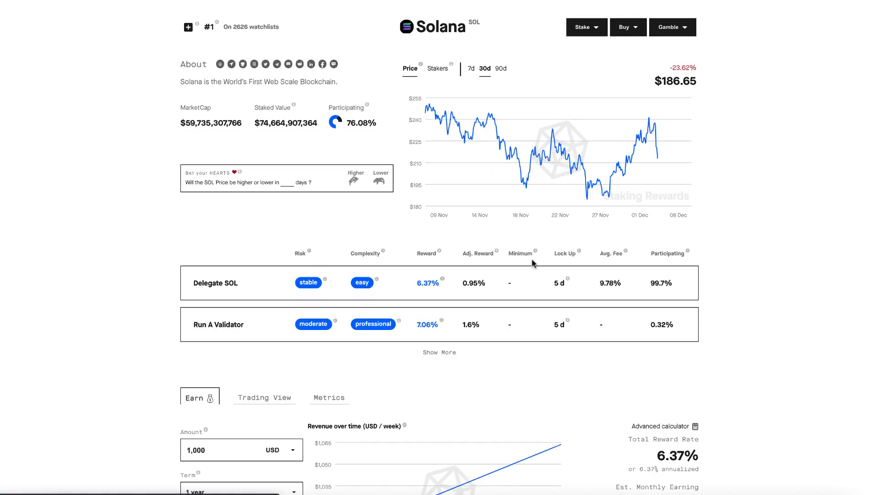
pyautogui.moveTo(568, 279)
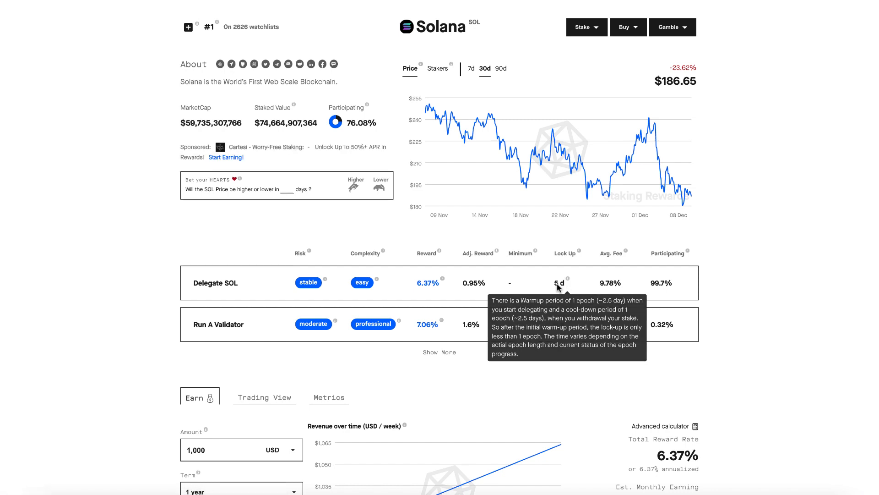
pyautogui.scroll(-3)
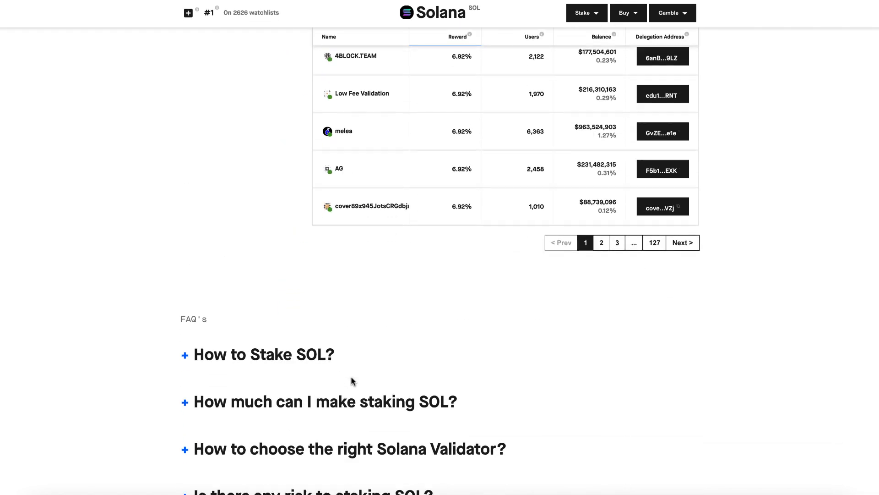
pyautogui.scroll(-3)
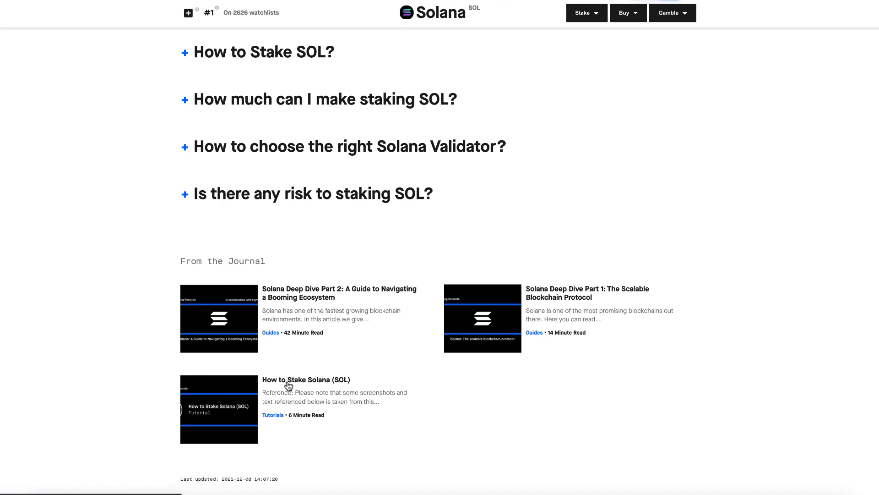
pyautogui.scroll(3)
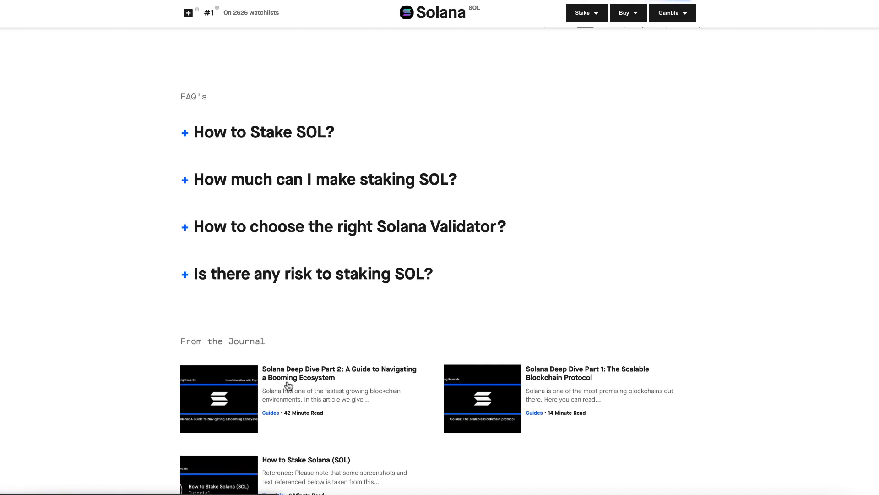